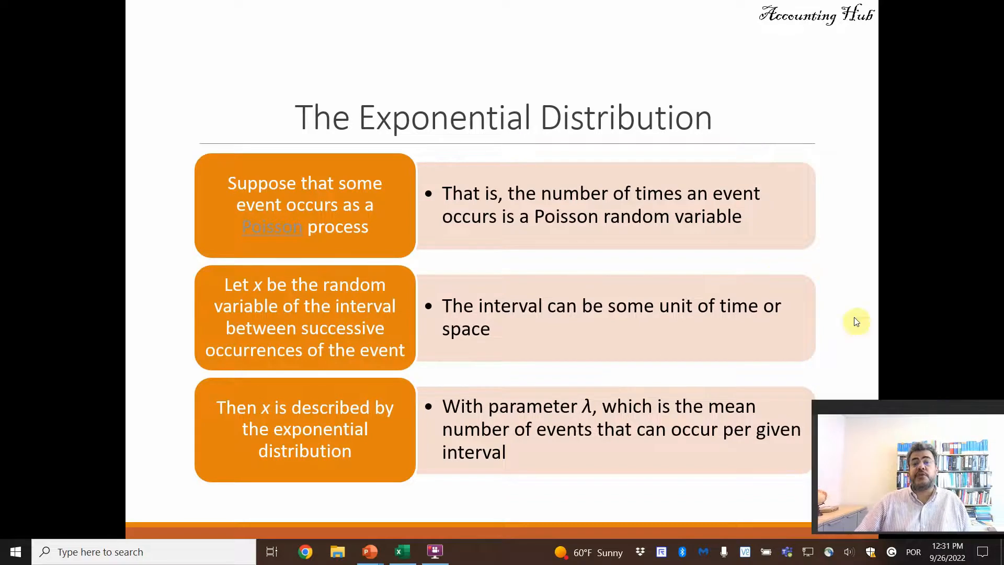
mouse_move(743, 287)
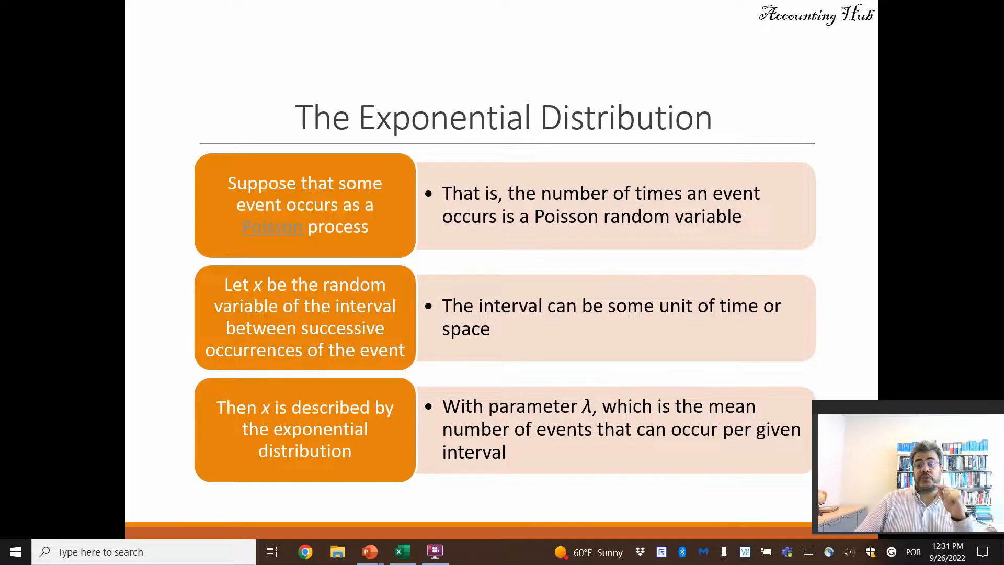
mouse_move(942, 414)
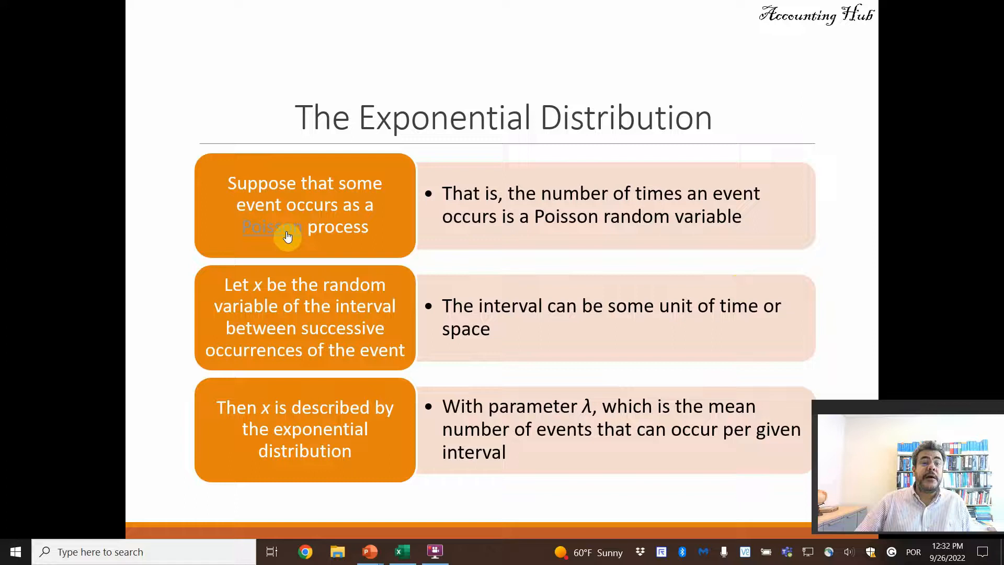
- Advance the lecture from the Exponential Distribution intro toward the formulas, mean and standard deviation slide
left_click(271, 226)
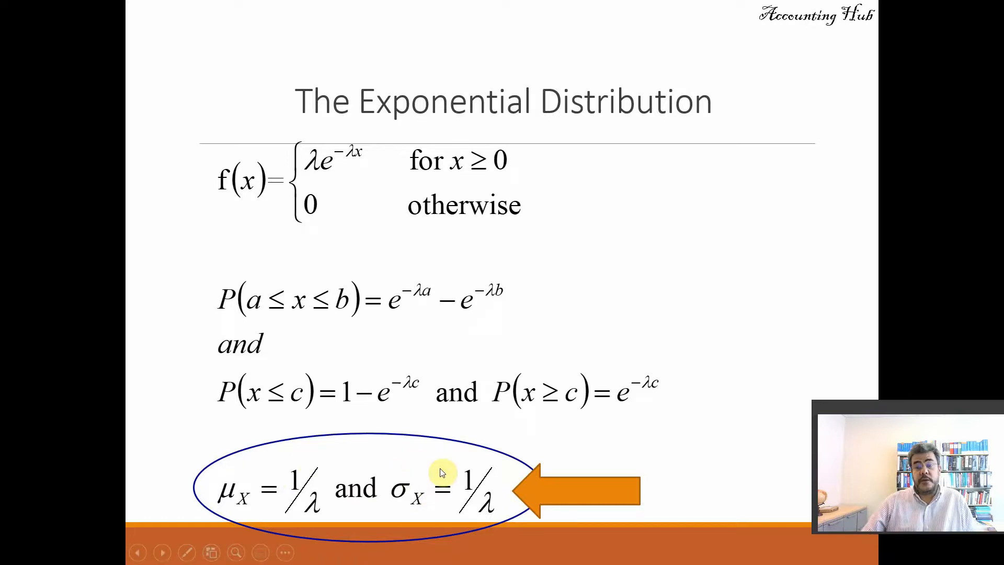
mouse_move(201, 374)
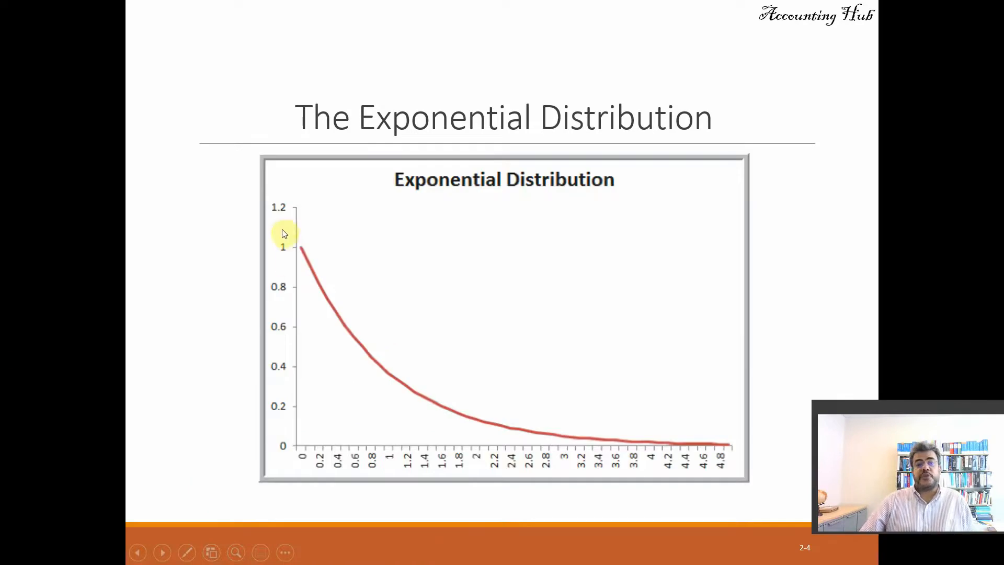
mouse_move(358, 281)
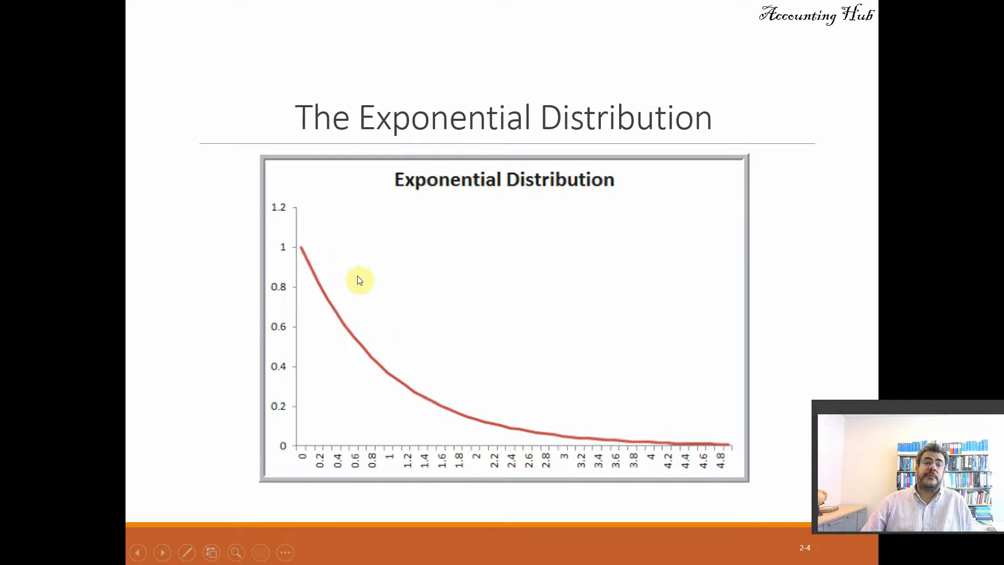
mouse_move(399, 389)
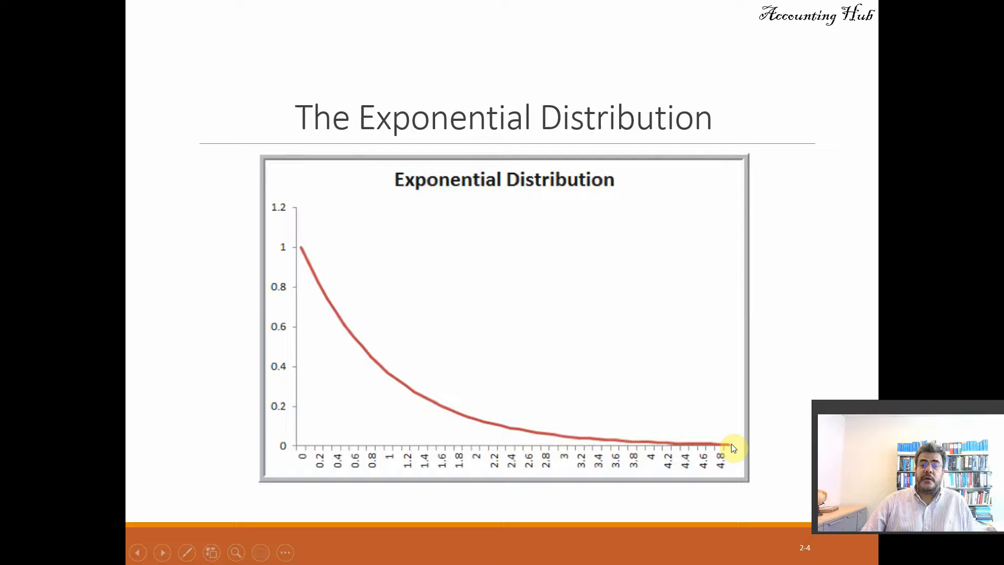
- Reach the EXPON.DIST function slide, briefly revisiting the mean and standard deviation formulas on the way
left_click(161, 552)
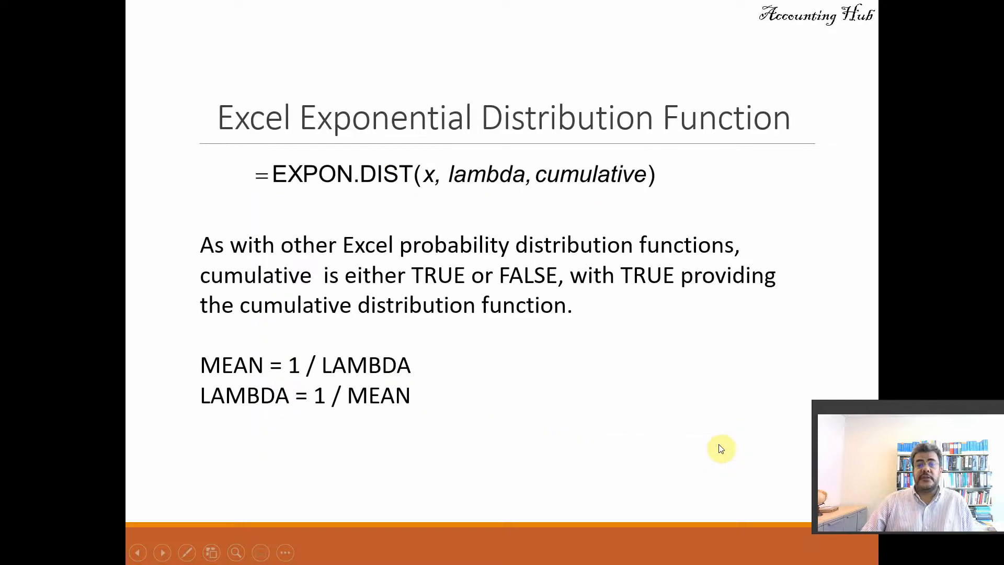
mouse_move(505, 221)
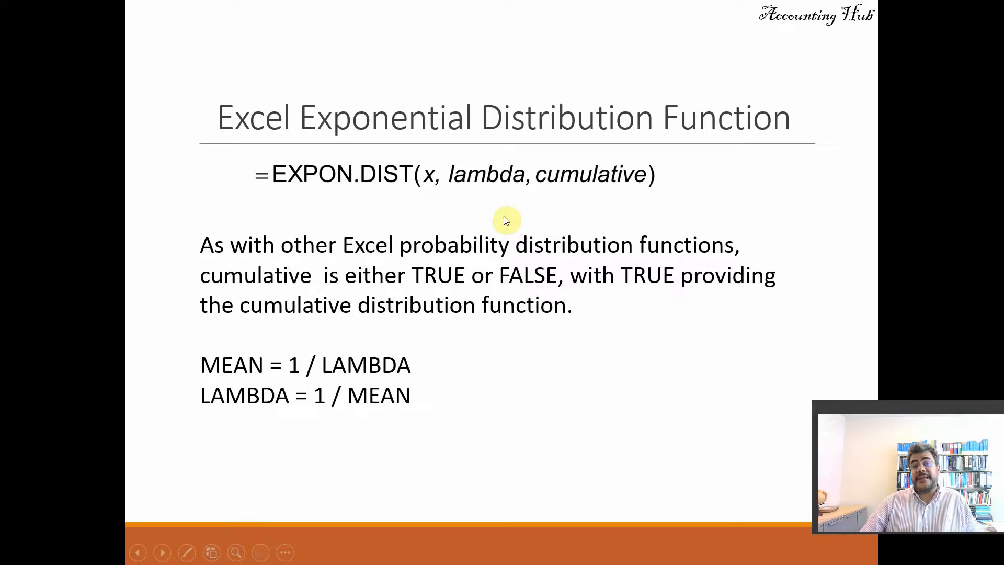
left_click(138, 552)
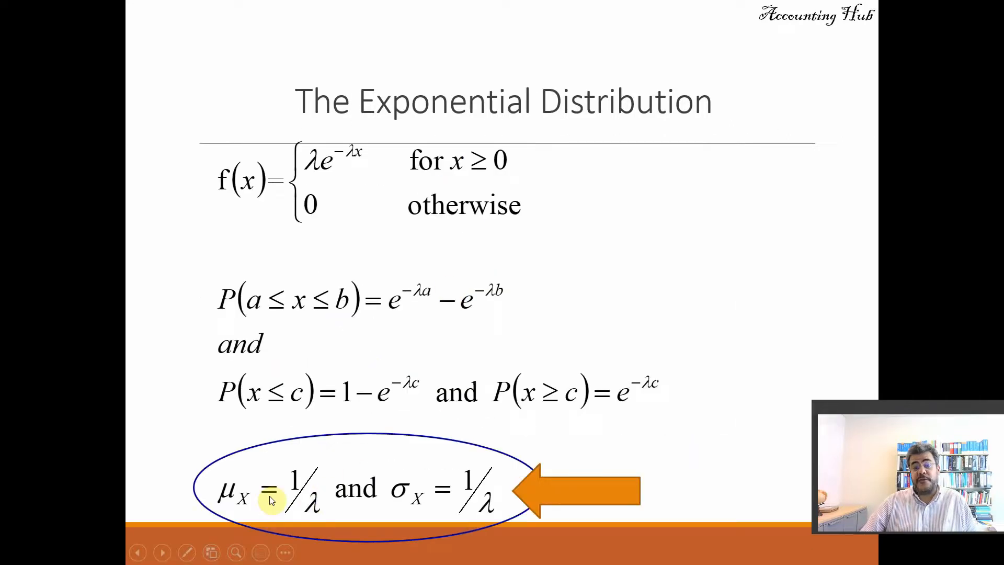
mouse_move(429, 457)
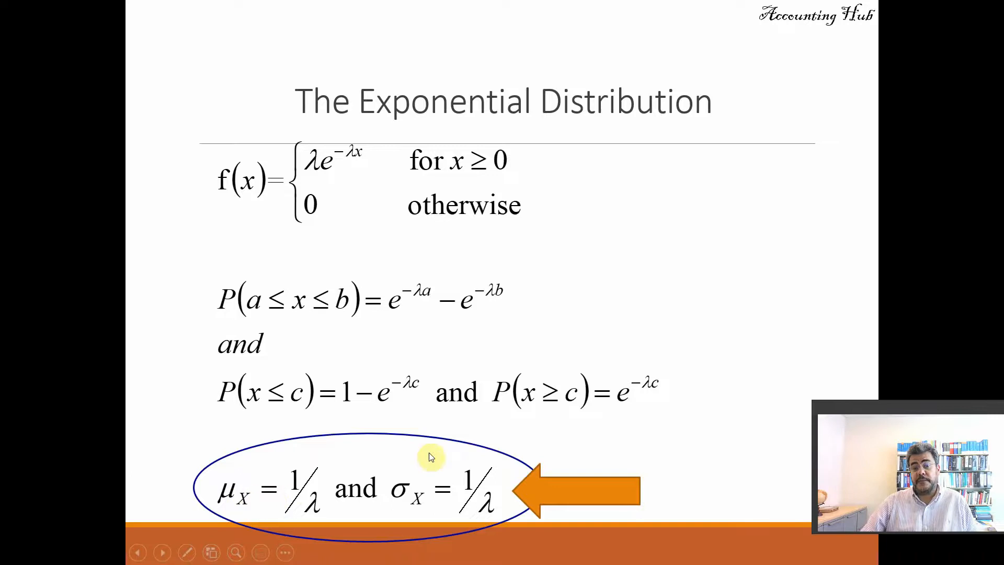
left_click(162, 552)
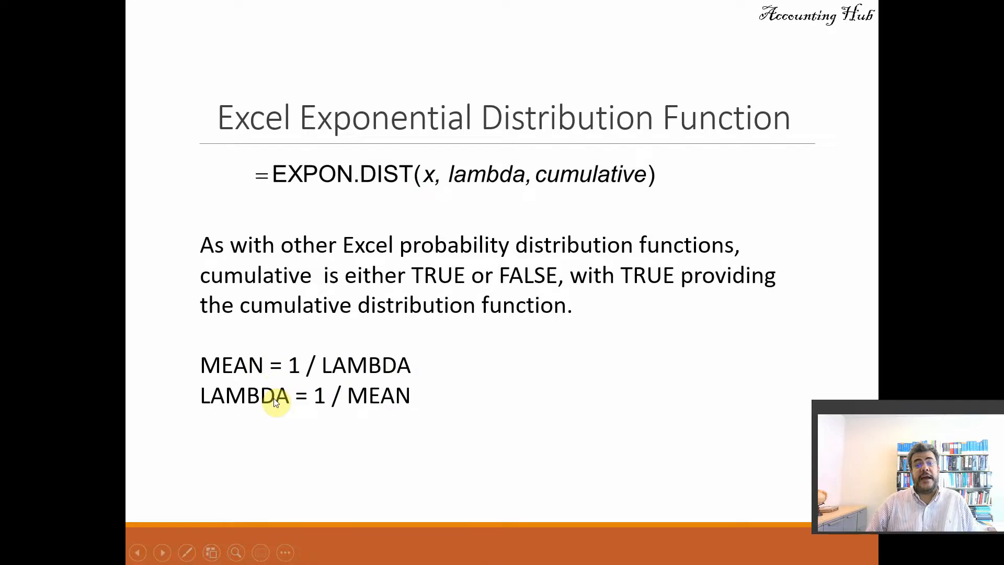
mouse_move(359, 243)
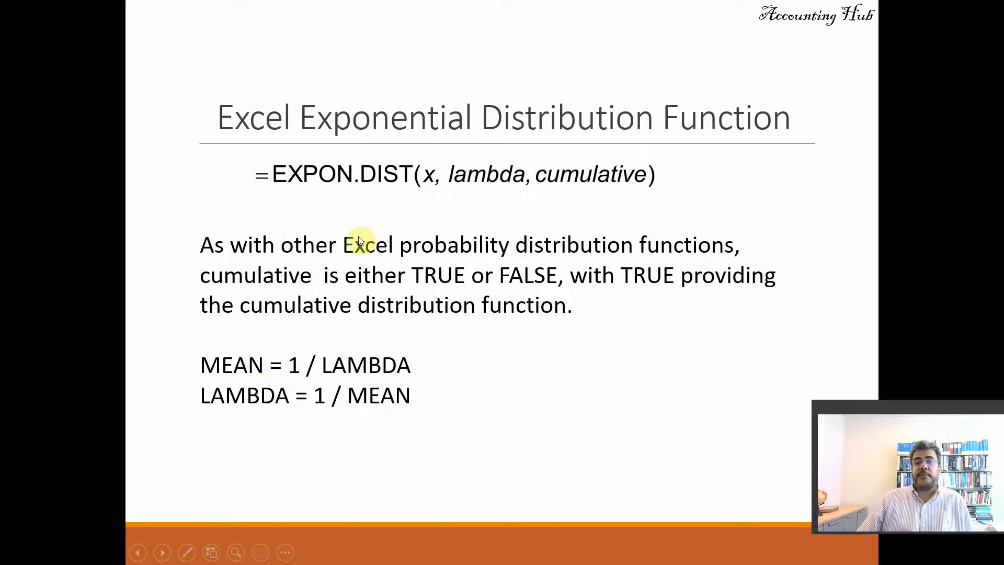
mouse_move(398, 289)
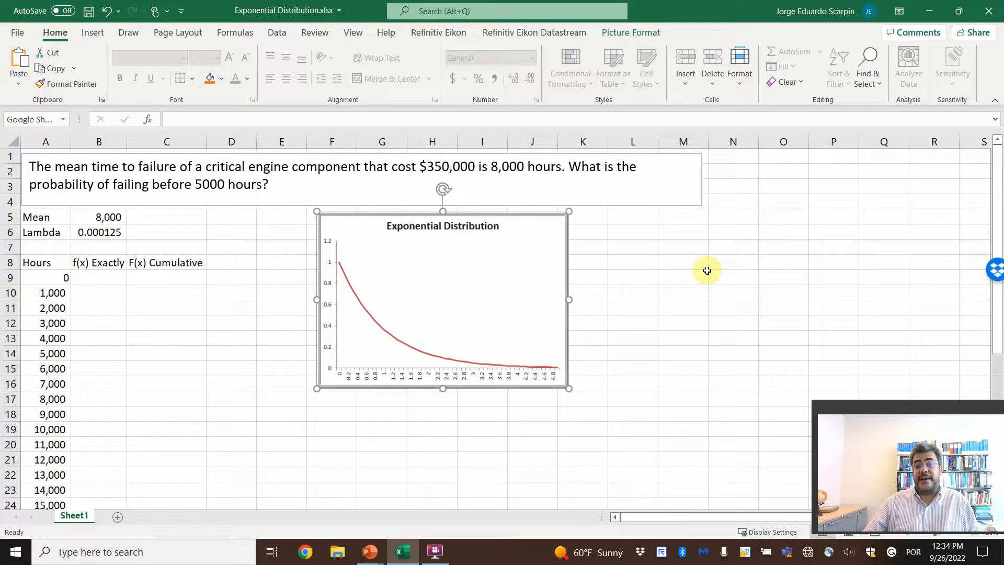
- Replace Lambda in B6 with =1/B5, giving 0.000125 from the 8,000-hour mean
left_click(682, 277)
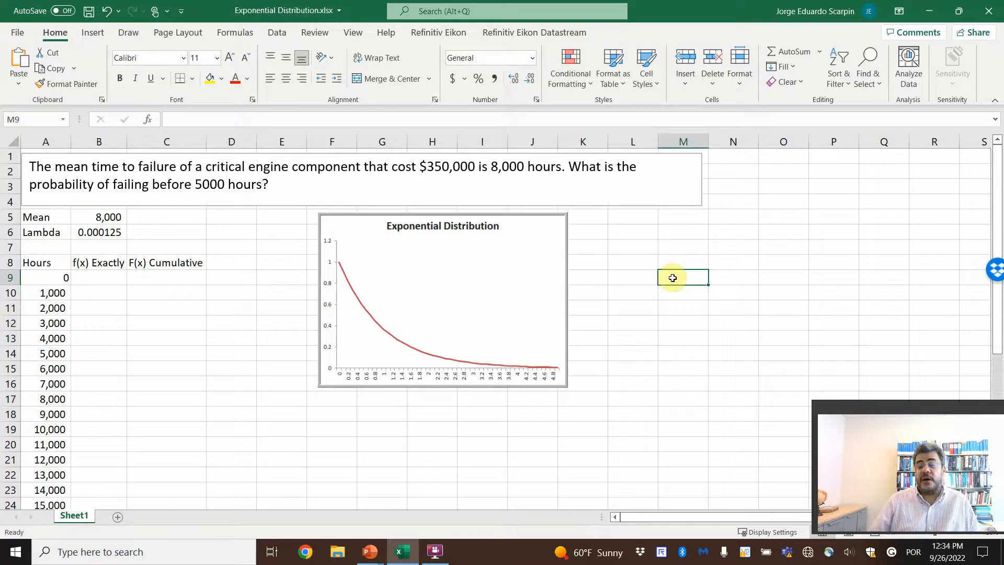
mouse_move(286, 205)
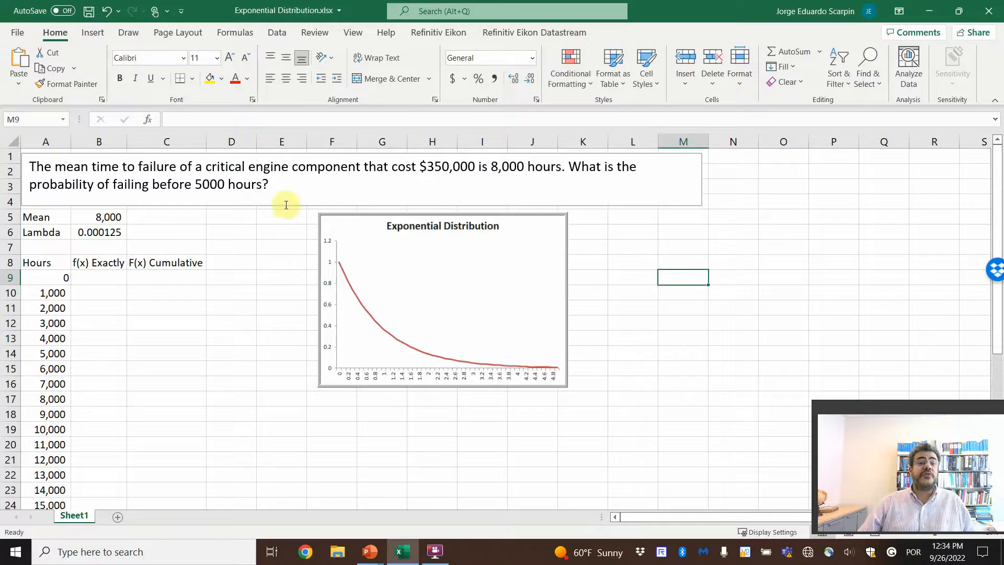
left_click(99, 232)
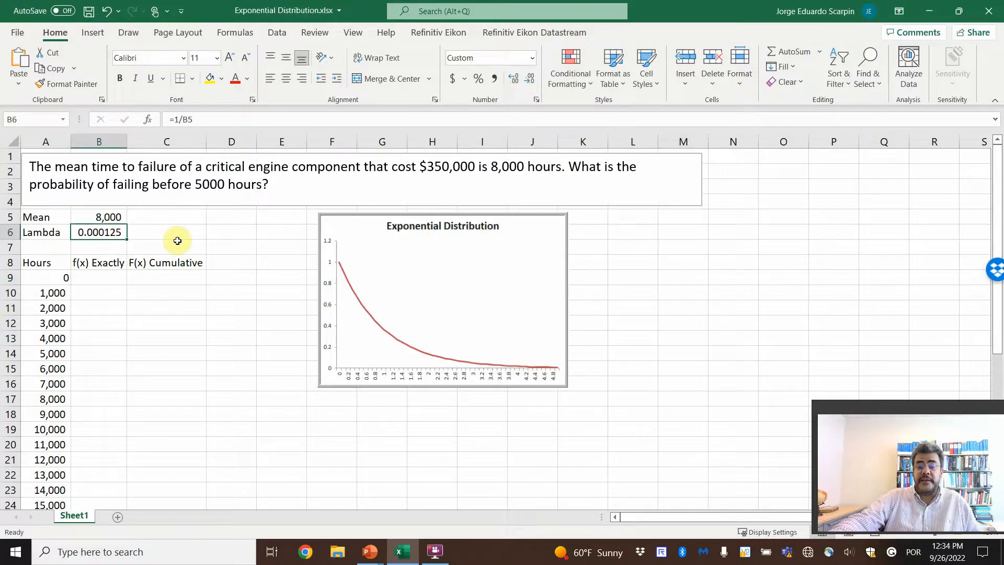
key("Delete")
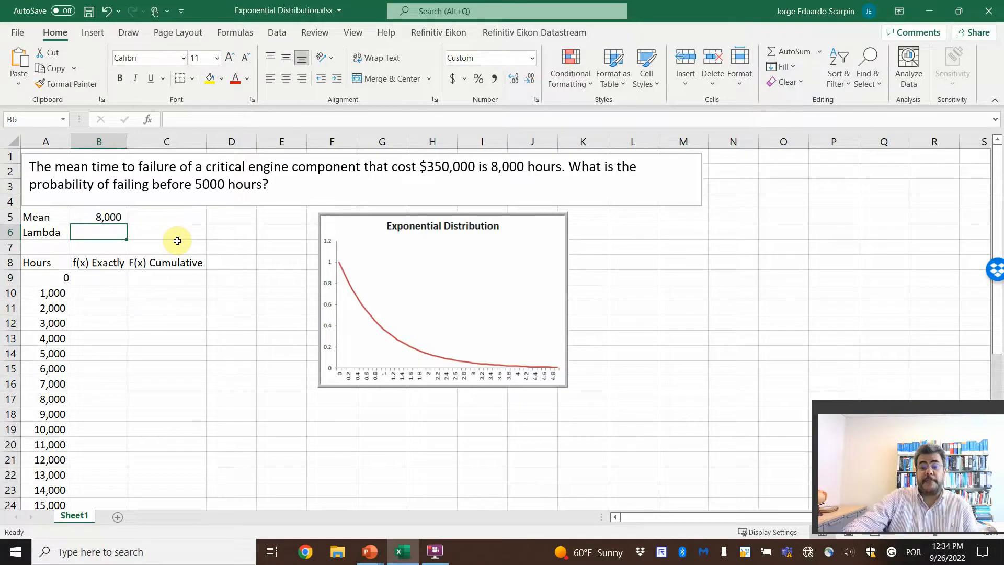
type("=1/B5")
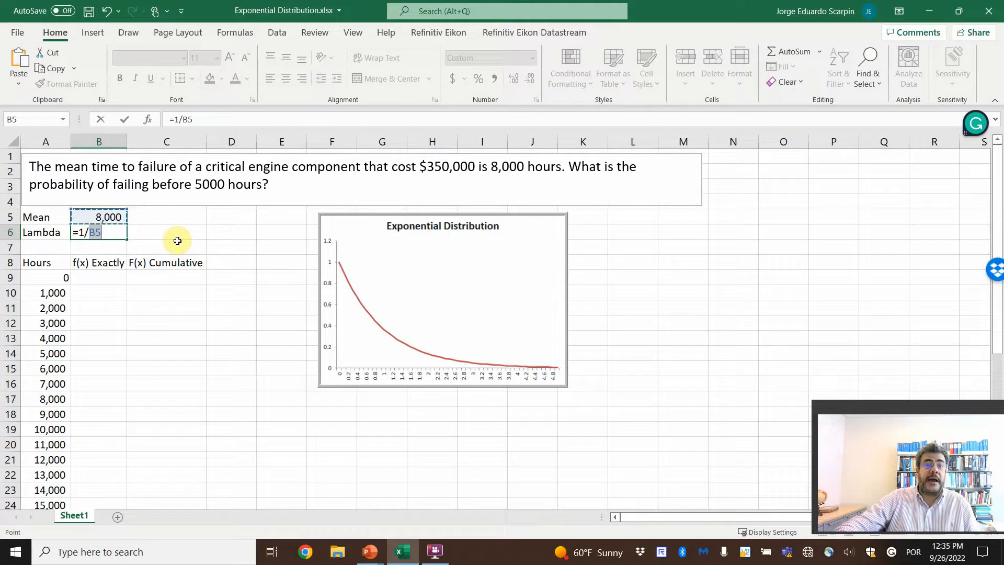
key("enter")
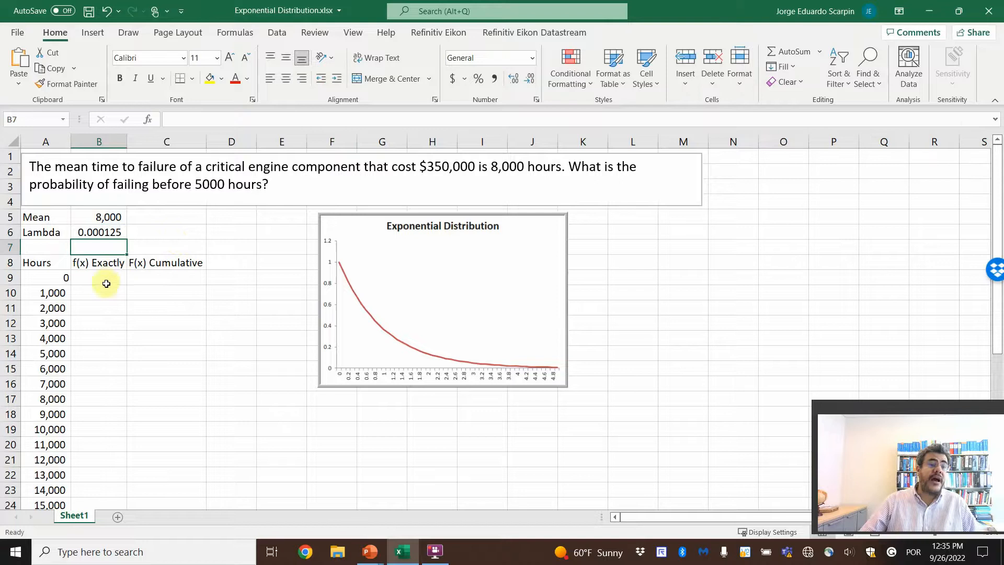
left_click(98, 277)
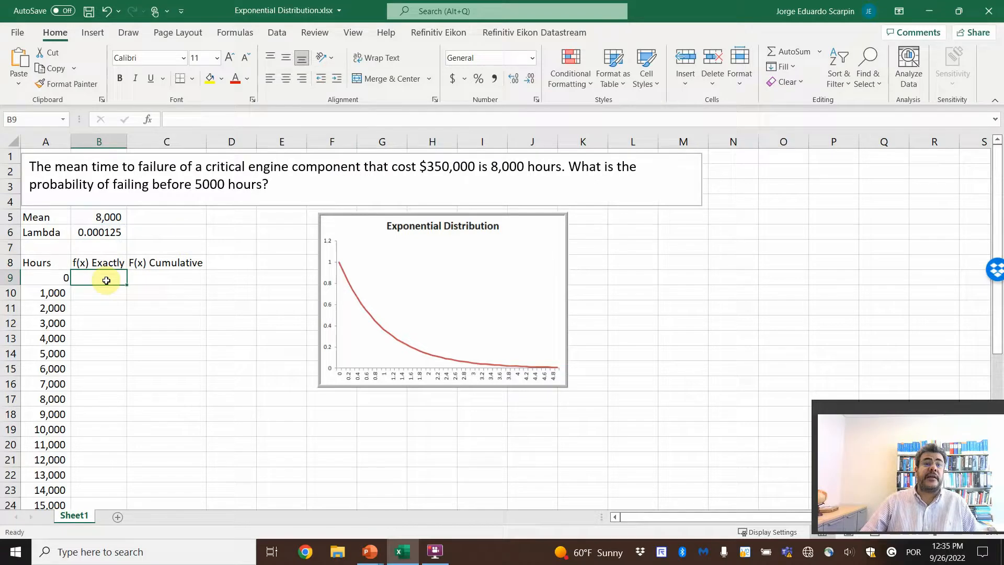
mouse_move(215, 236)
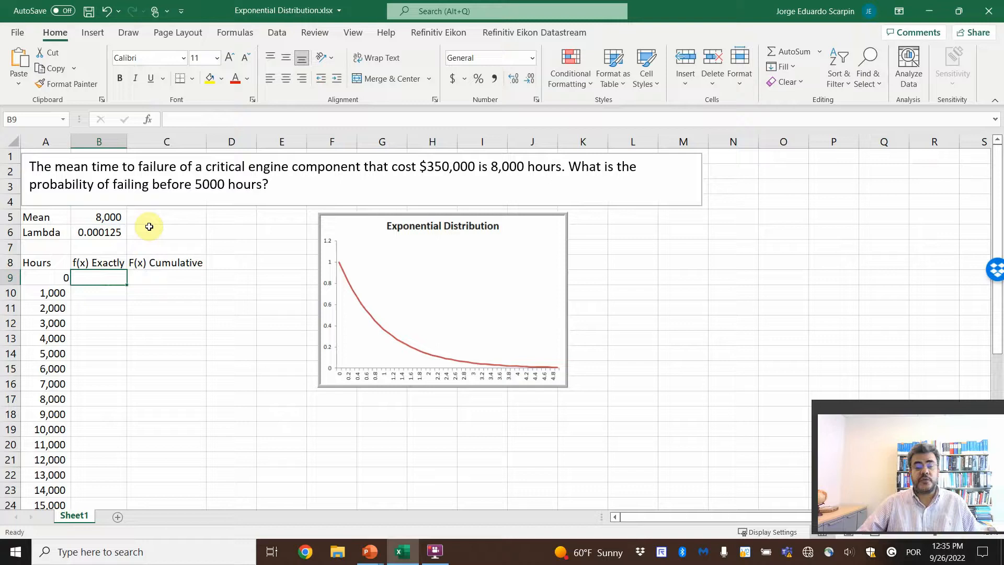
- Enter =EXPON.DIST(A9,$B$6,FALSE) in B9, returning 0.000125 for 0 hours
type("=exp")
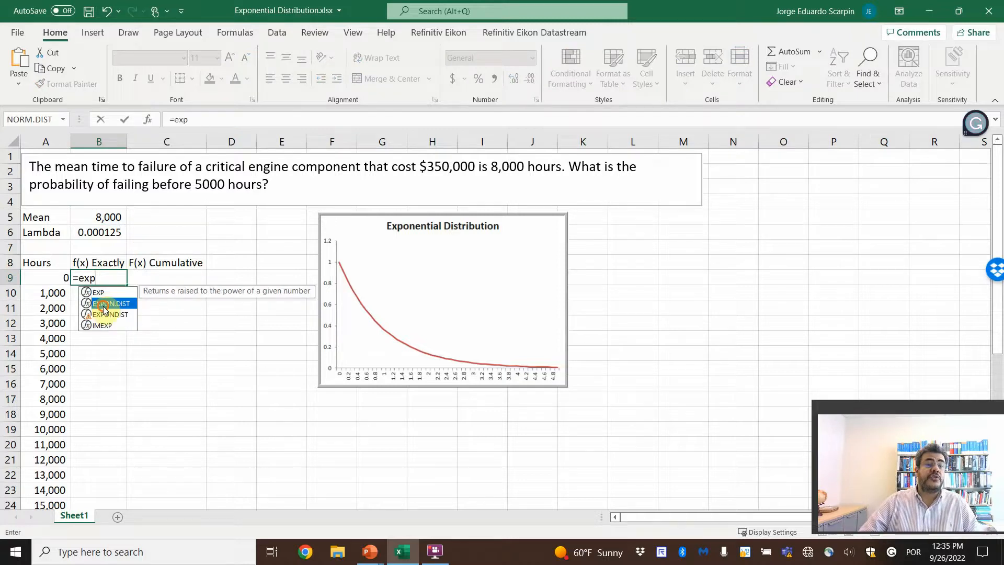
mouse_move(107, 314)
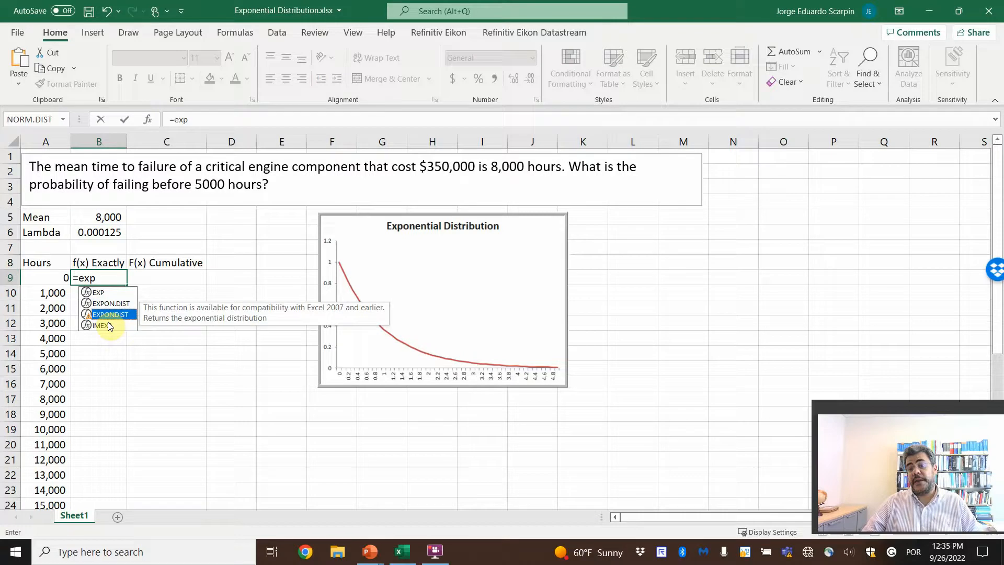
mouse_move(119, 323)
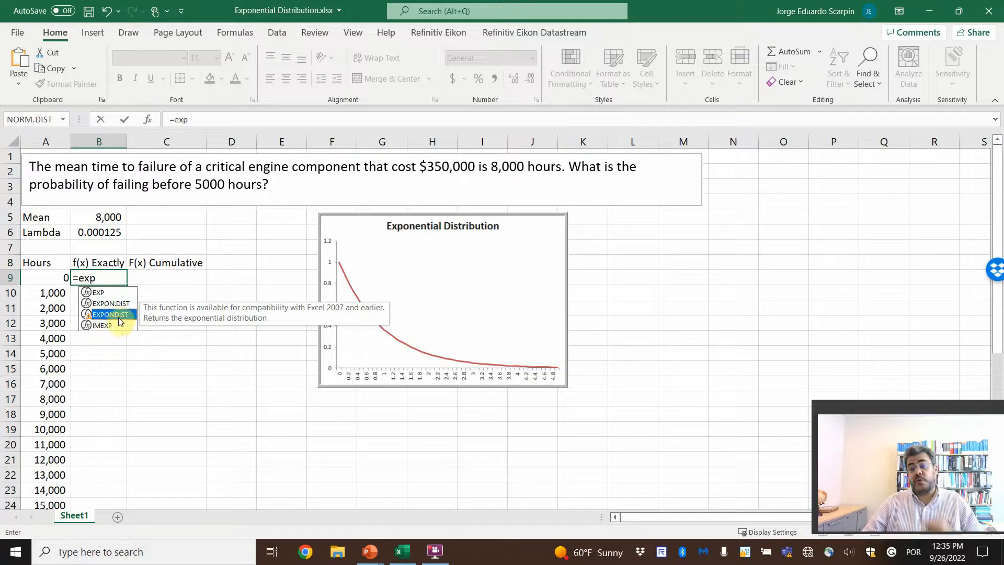
mouse_move(105, 303)
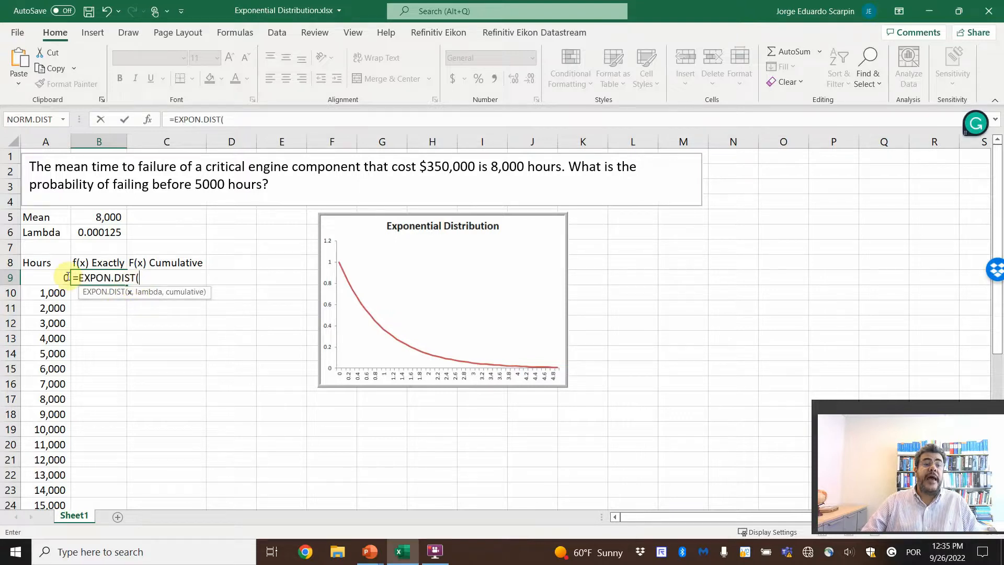
left_click(45, 277)
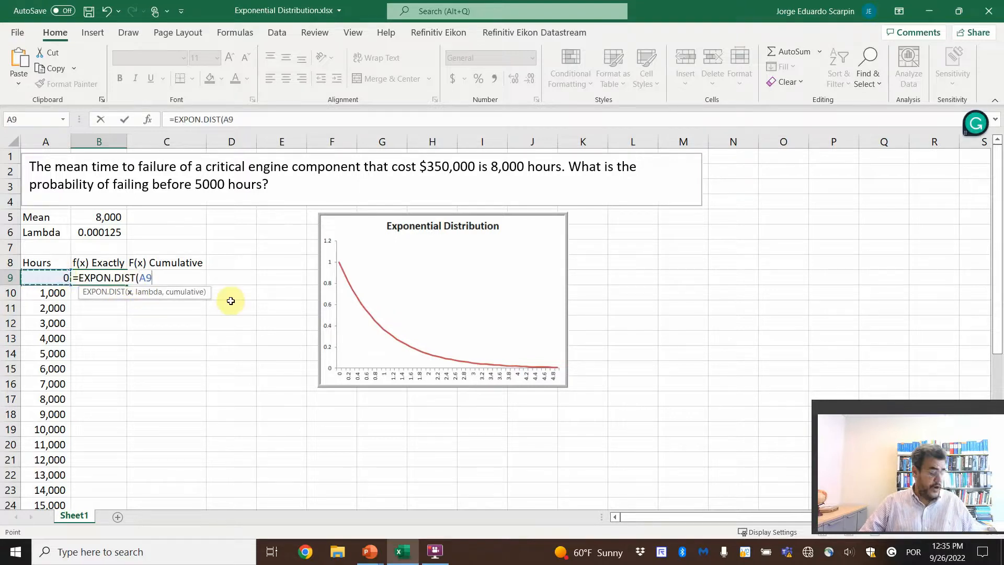
type(",")
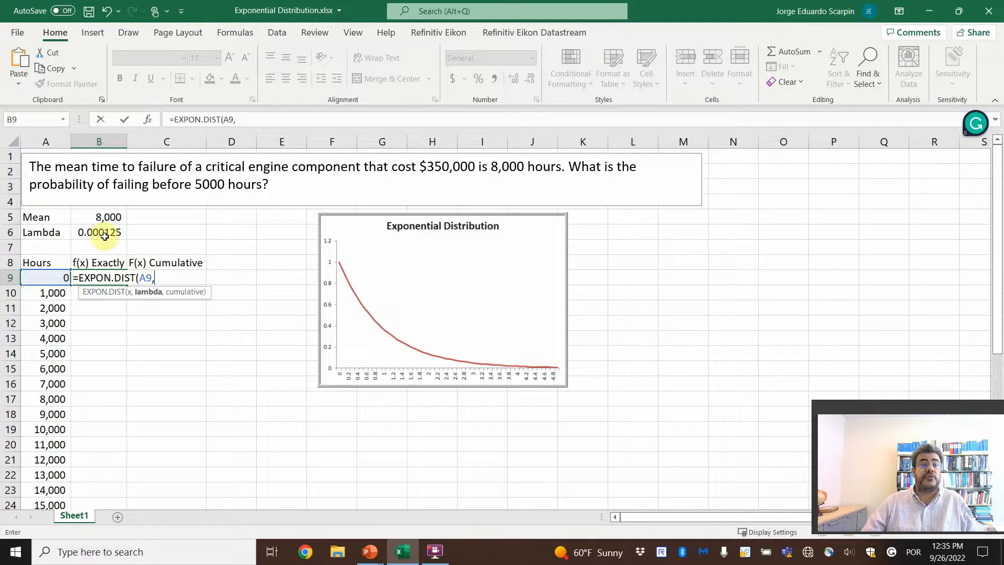
left_click(99, 232)
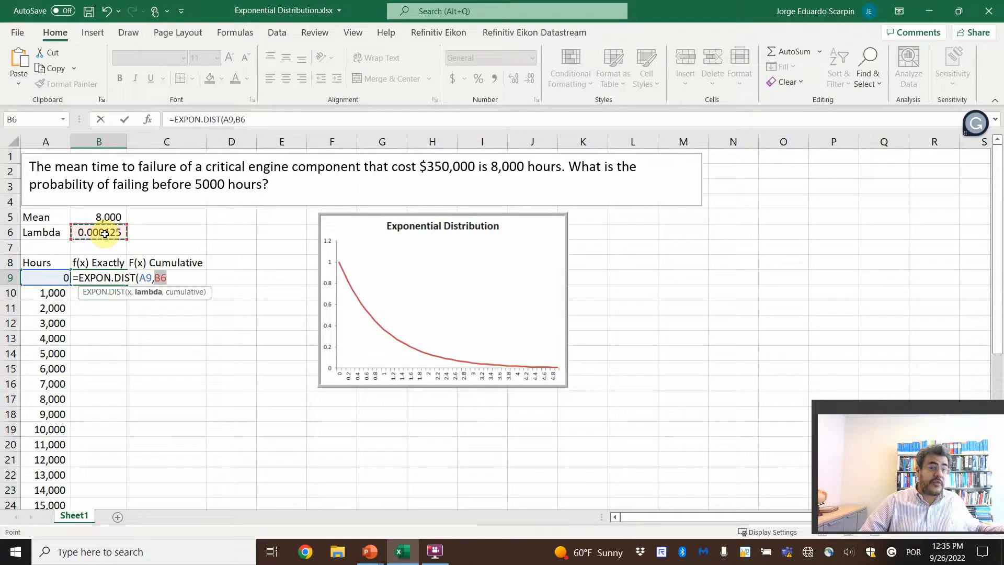
key("f4")
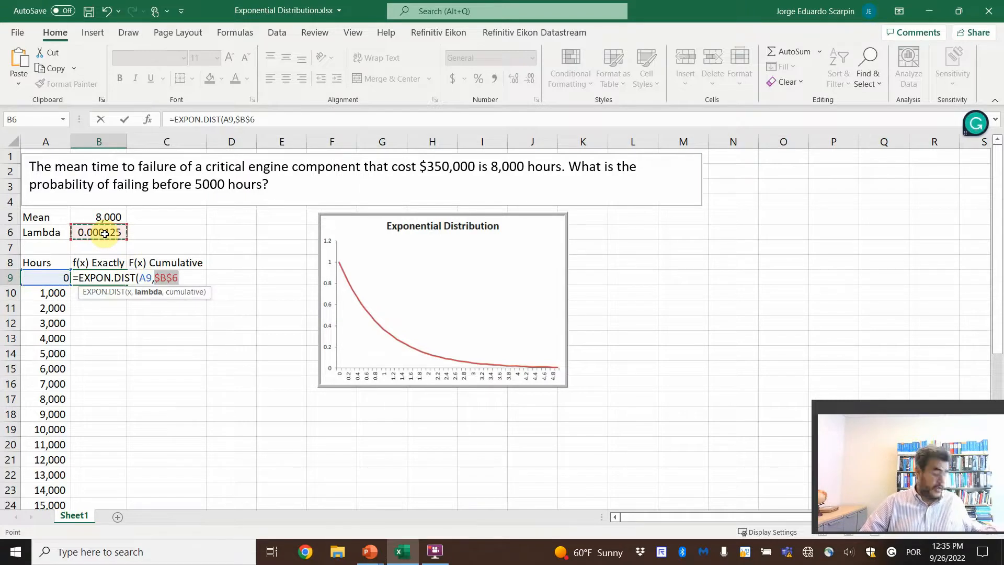
type(",")
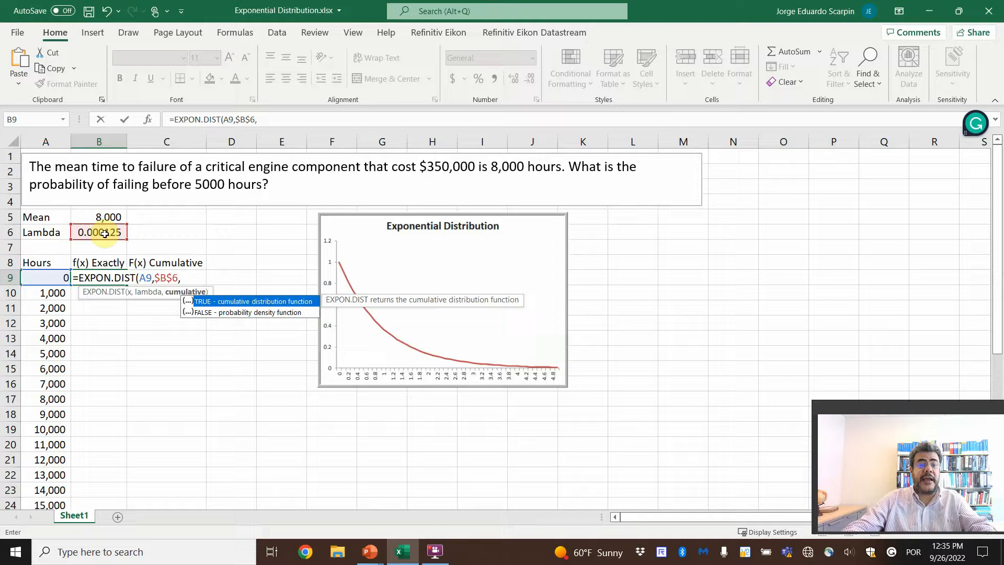
type("false")
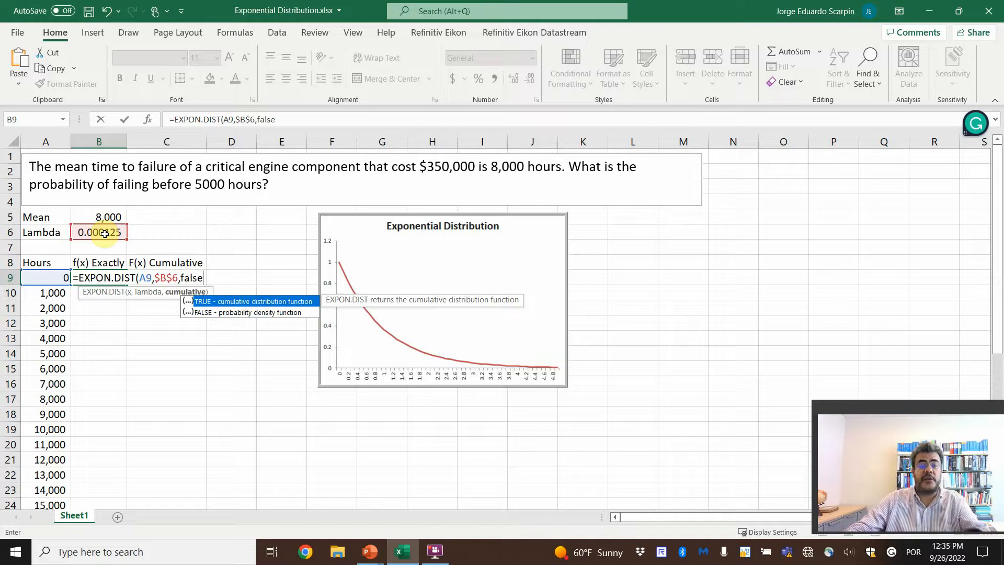
key("enter")
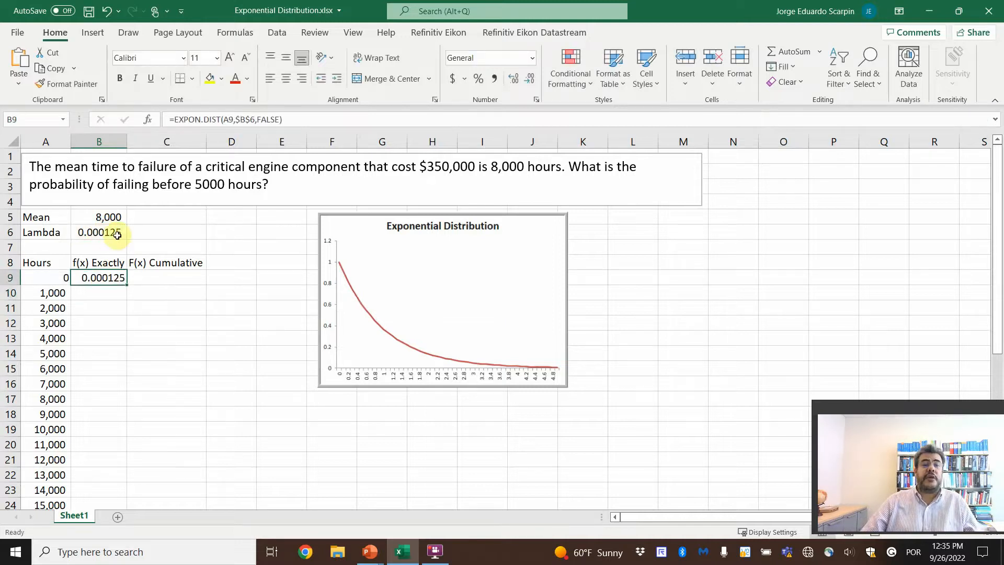
mouse_move(341, 225)
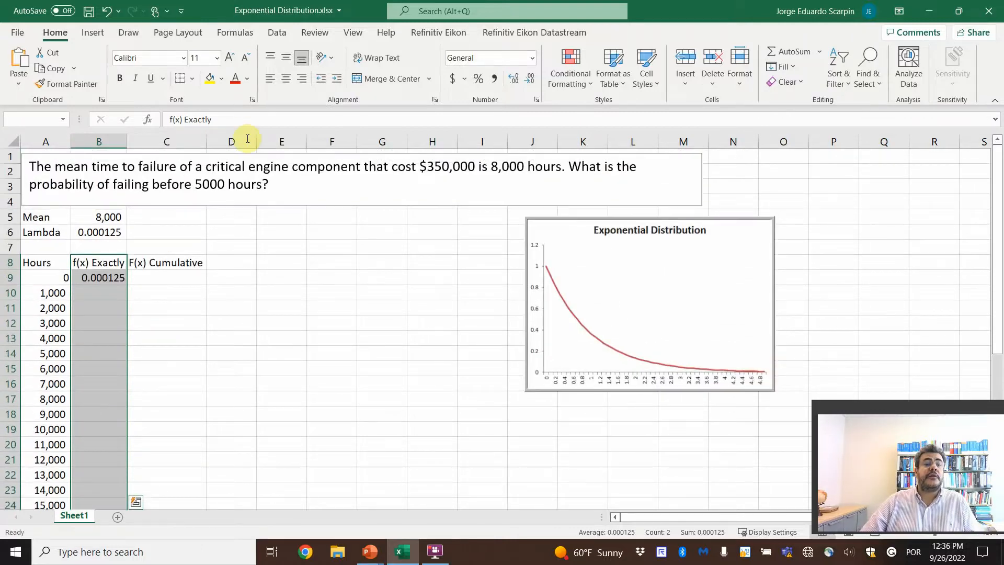
- Insert a line chart of the f(x) Exactly column, place it left of the original and title it Exponential Distribution
left_click(92, 32)
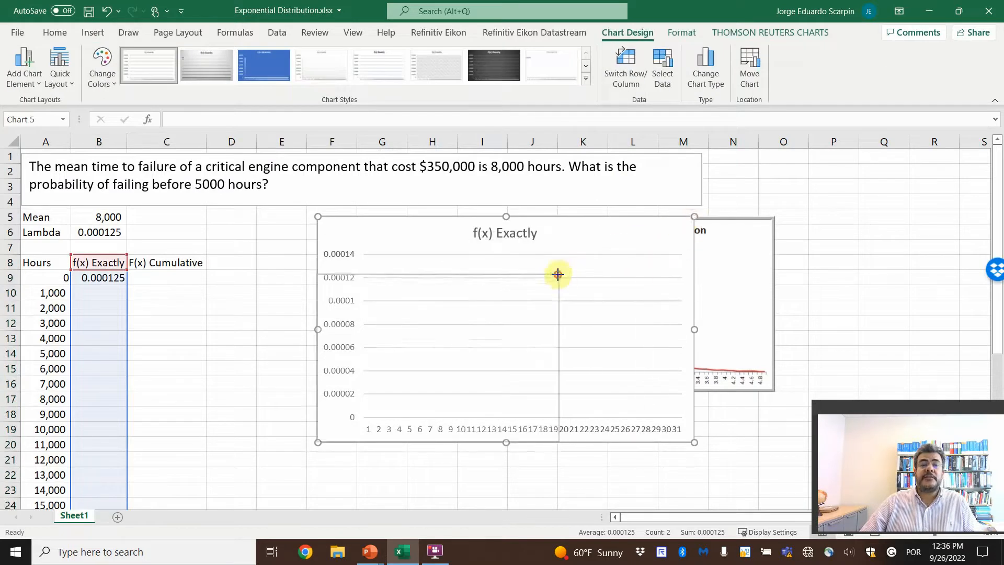
left_click_drag(558, 275, 446, 225)
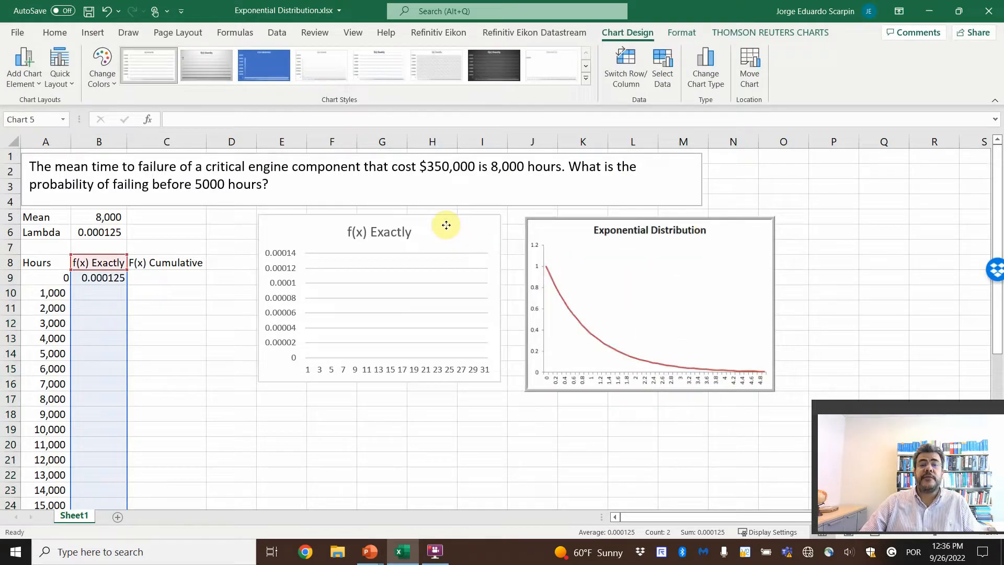
left_click(445, 225)
type("Exponential Distribution")
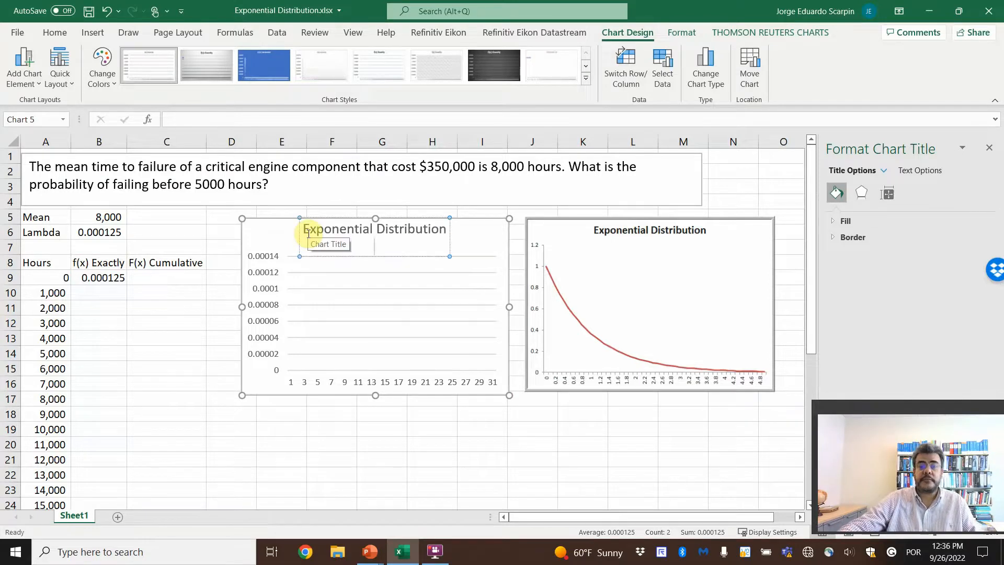
left_click(178, 293)
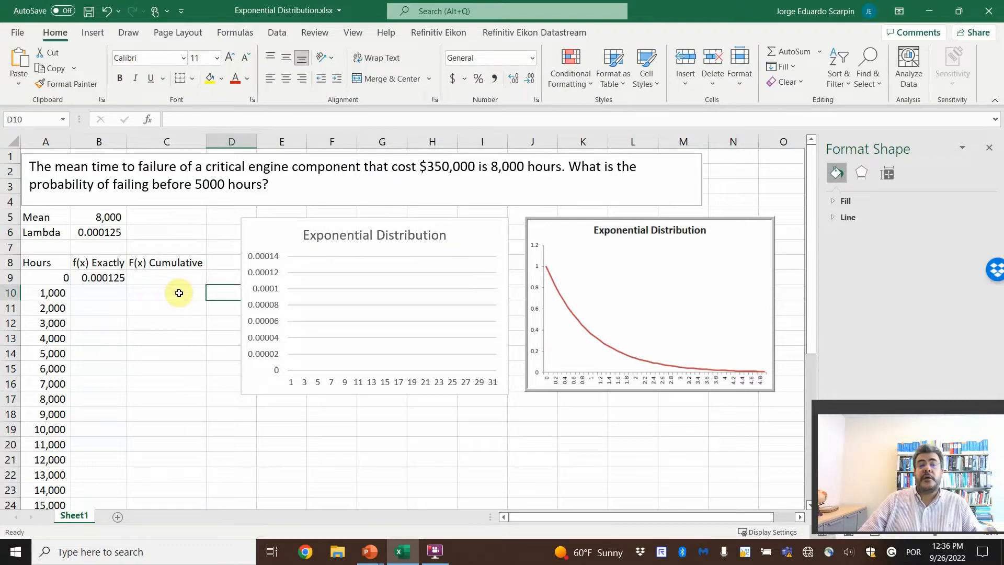
left_click(98, 277)
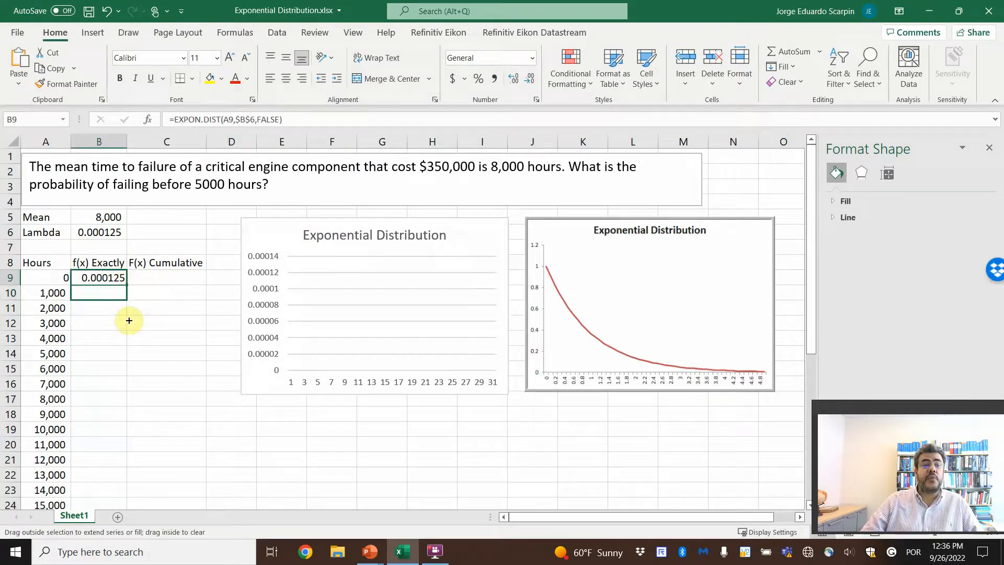
- Fill the exact-probability formula down the hour rows so the chart shows a decaying curve, closing the Format Shape pane
scroll("down", 3)
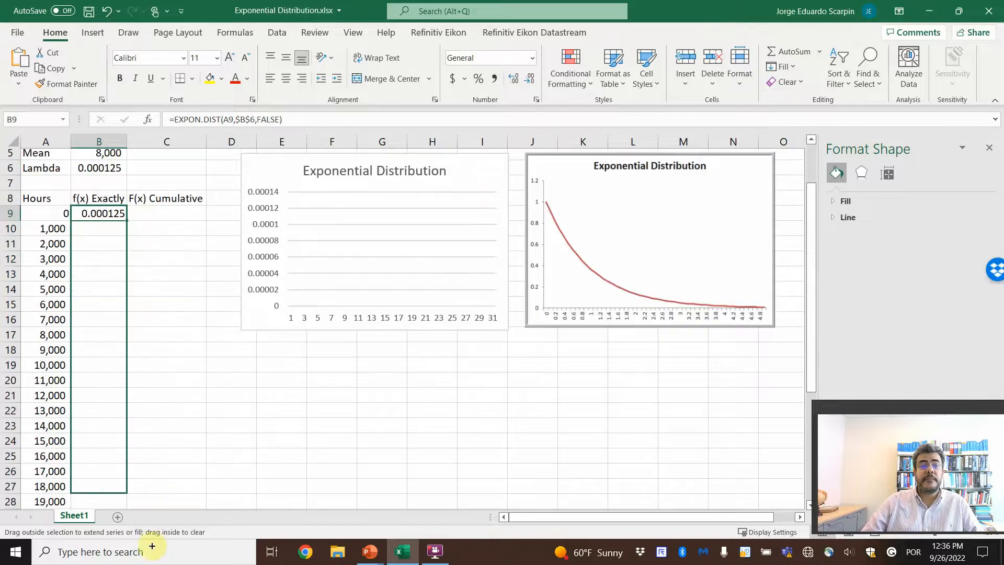
scroll("down", 3)
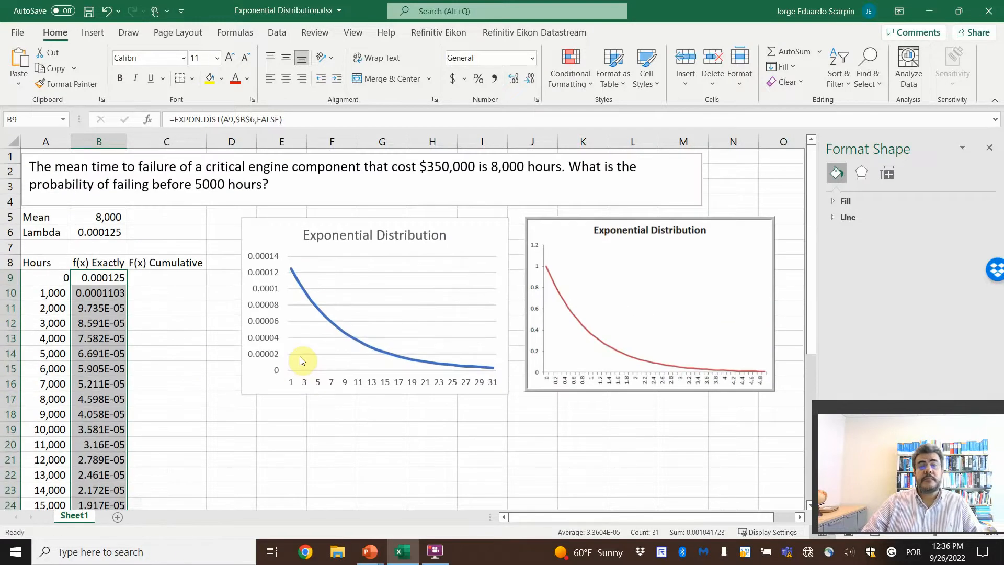
mouse_move(445, 395)
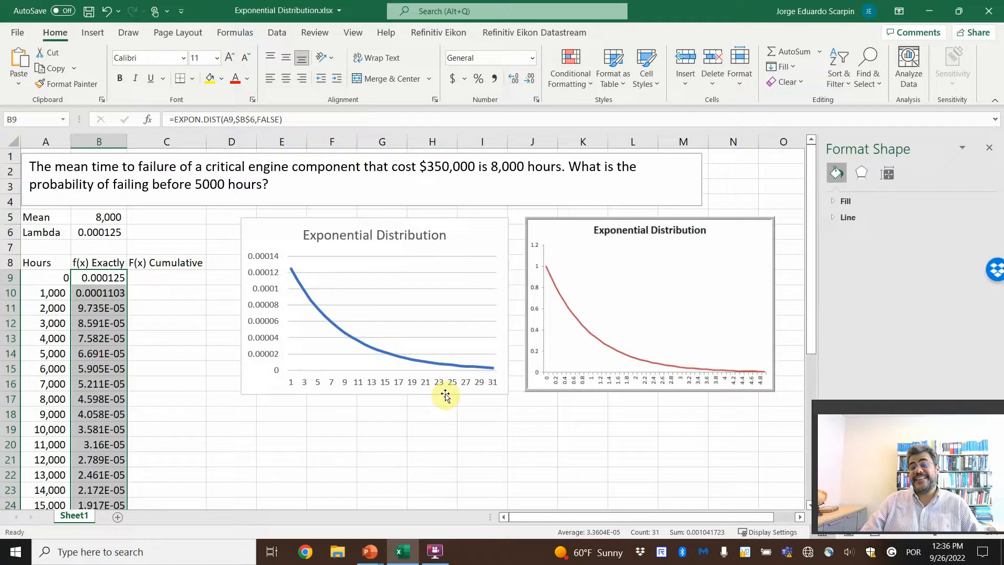
mouse_move(446, 397)
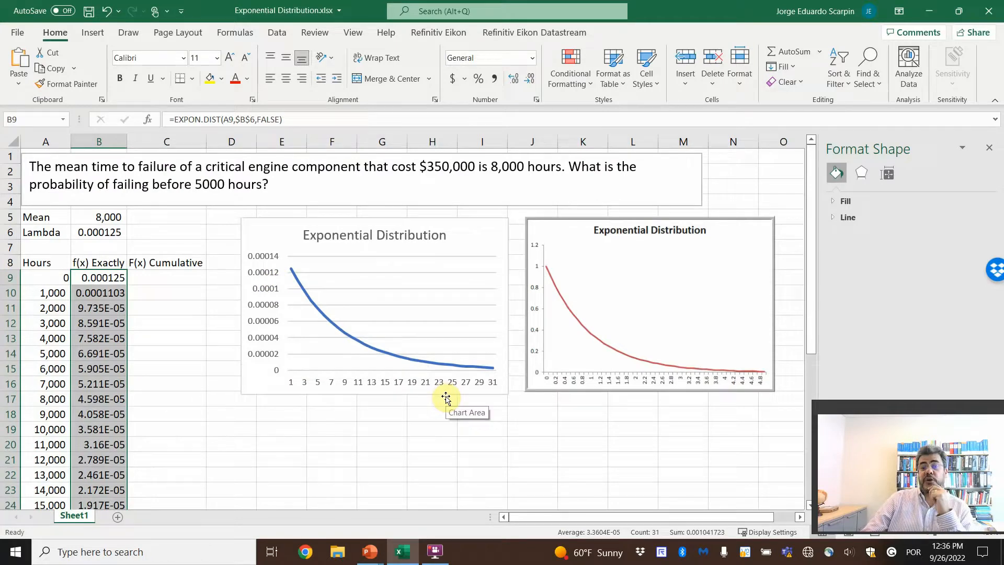
mouse_move(988, 156)
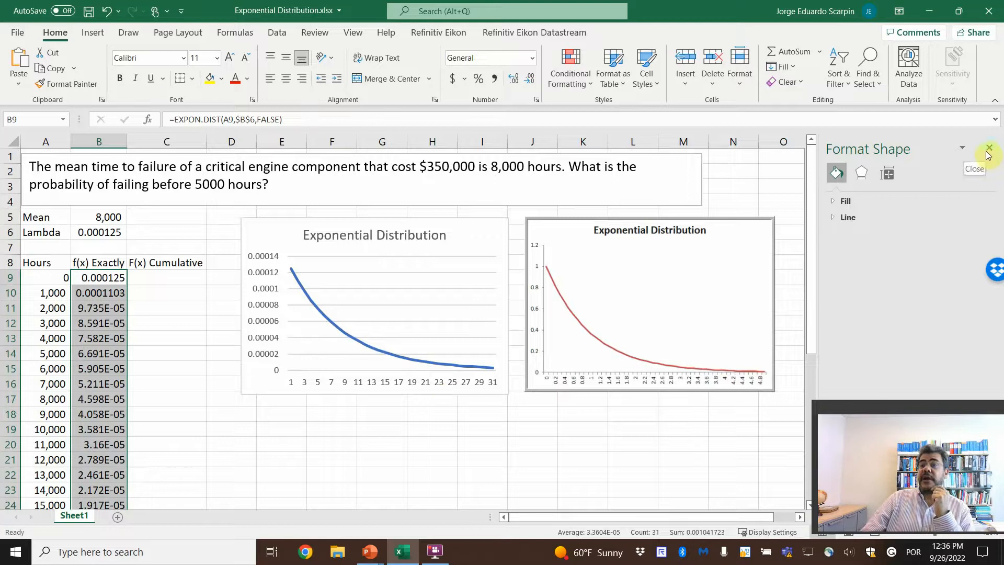
left_click(987, 149)
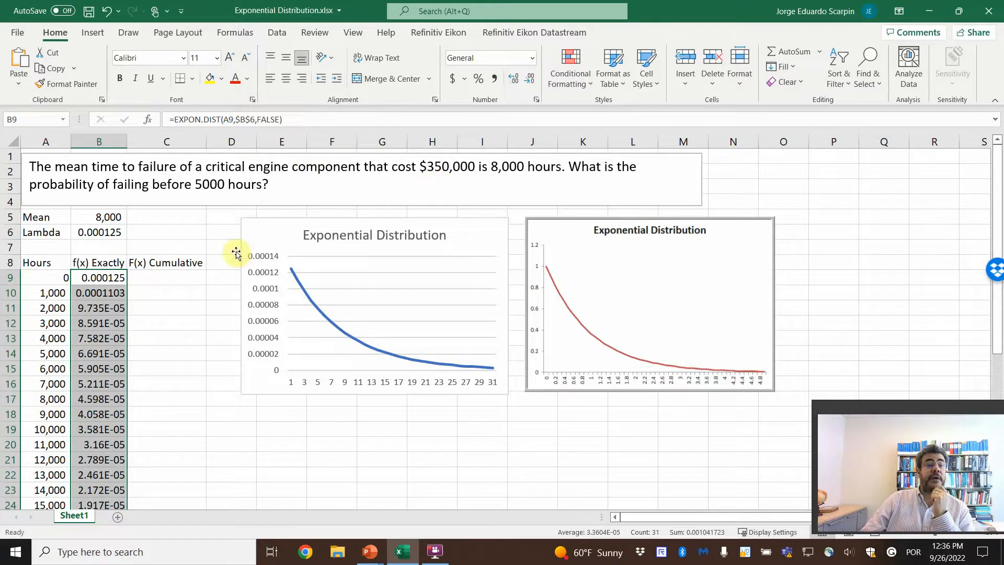
- Enter =EXPON.DIST(A9,$B$6,TRUE) in C9 and select the F(x) Cumulative column for charting
left_click(166, 277)
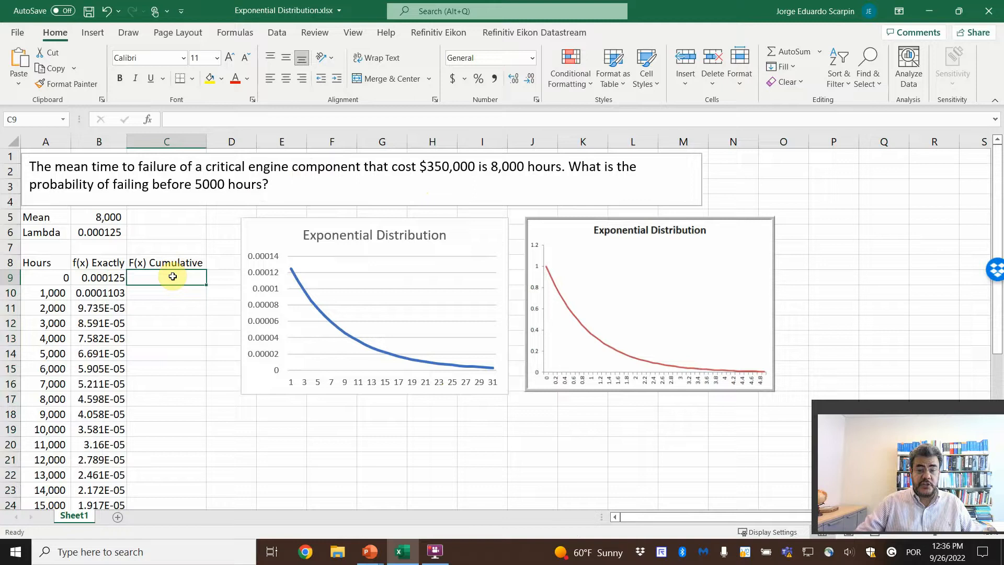
type("=exp")
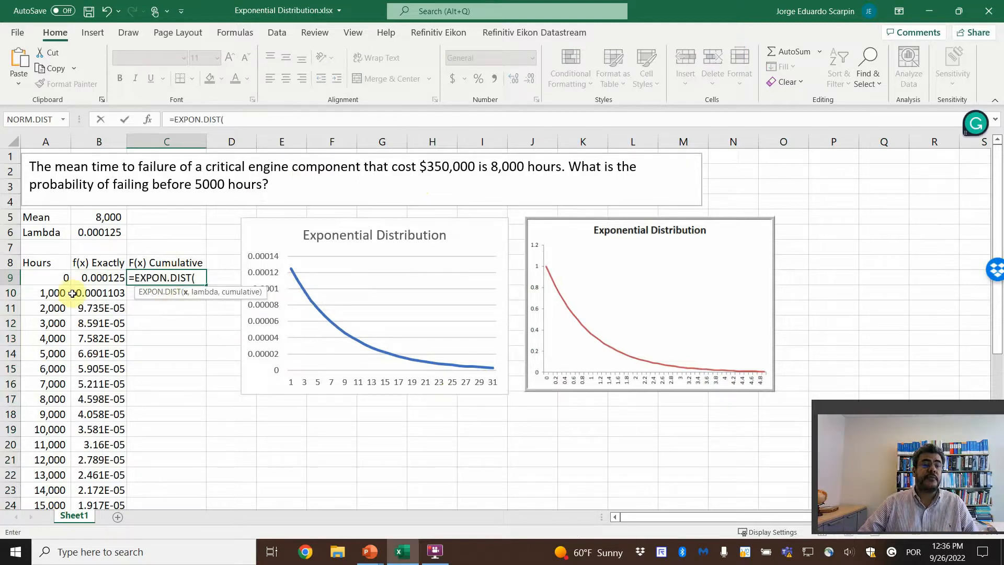
left_click(44, 277)
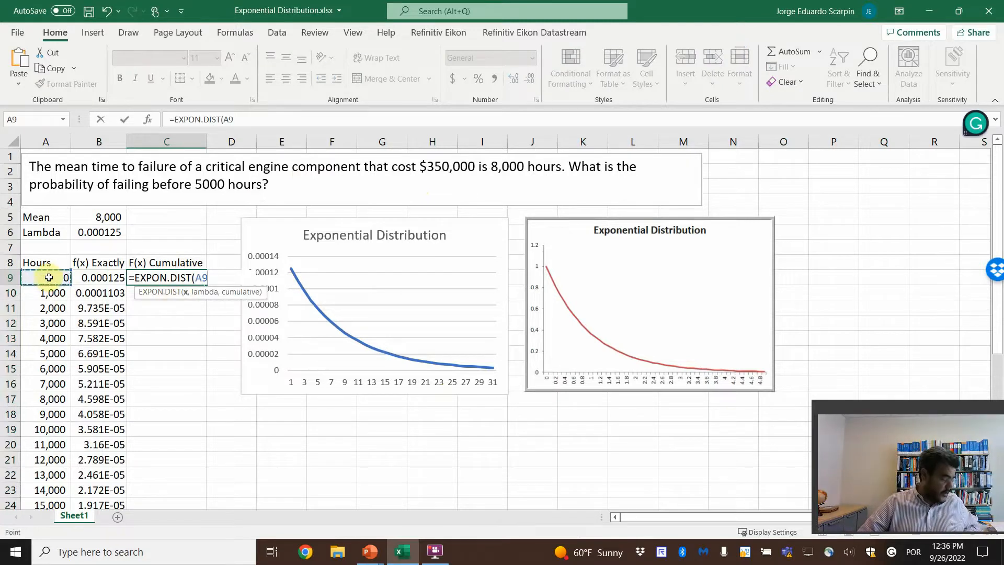
left_click(98, 233)
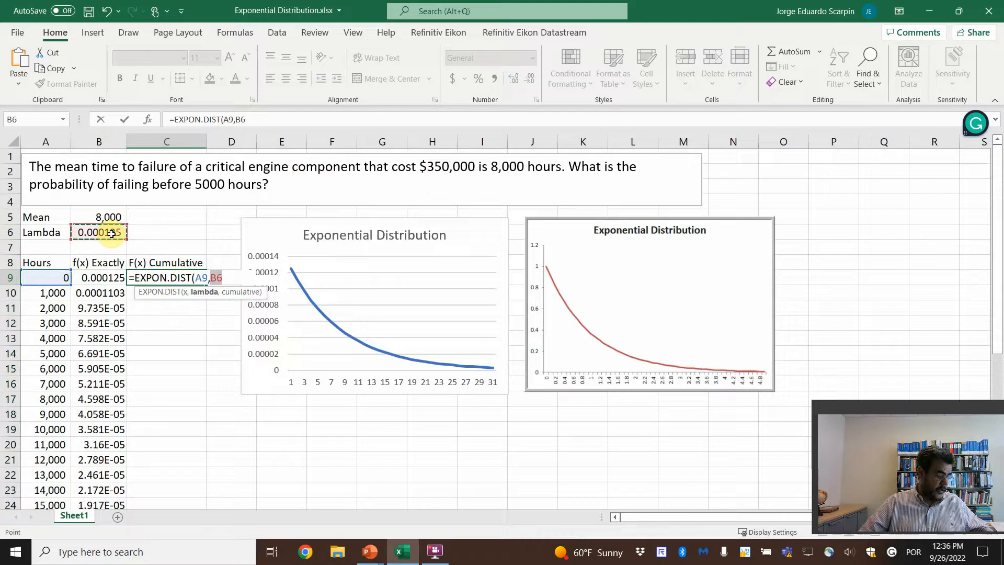
key("f4")
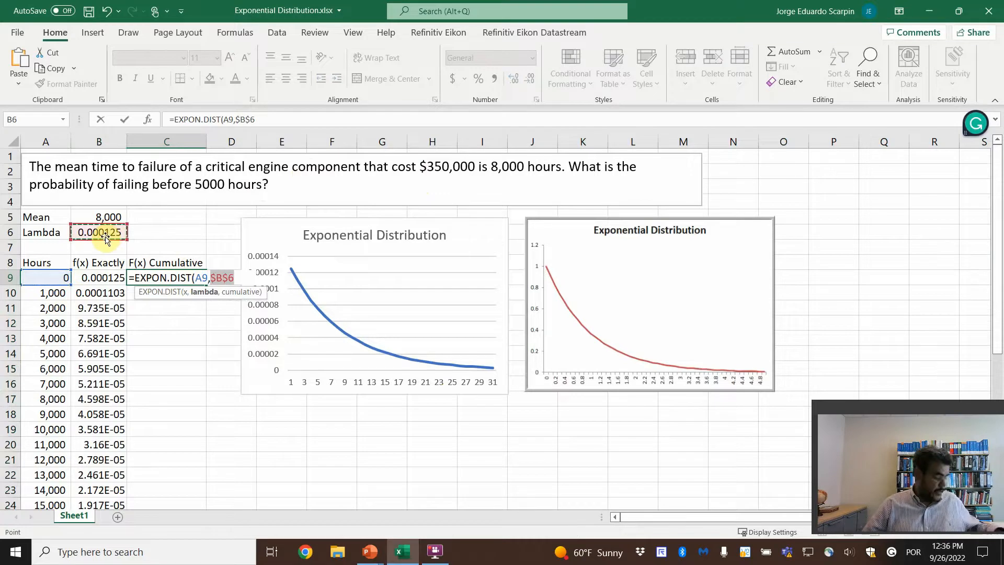
type(",true")
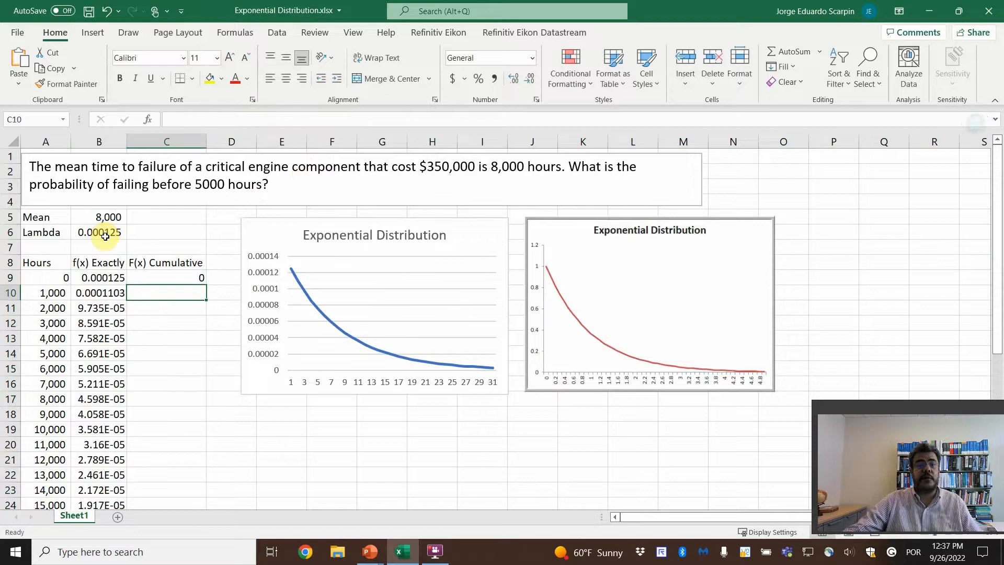
left_click(192, 278)
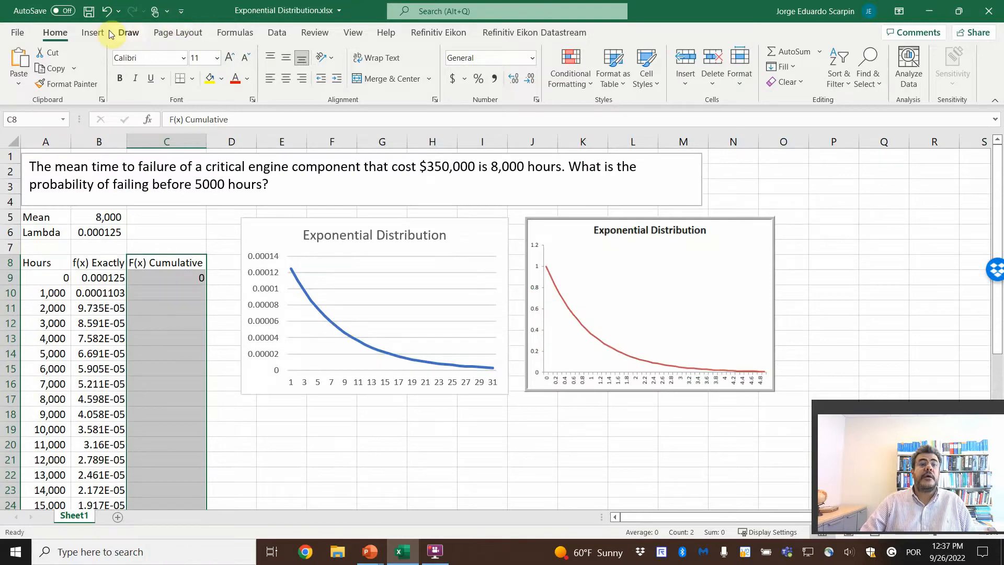
- Insert a line chart of the F(x) Cumulative column titled Exponencial Distribution (Cumulative)
left_click(92, 33)
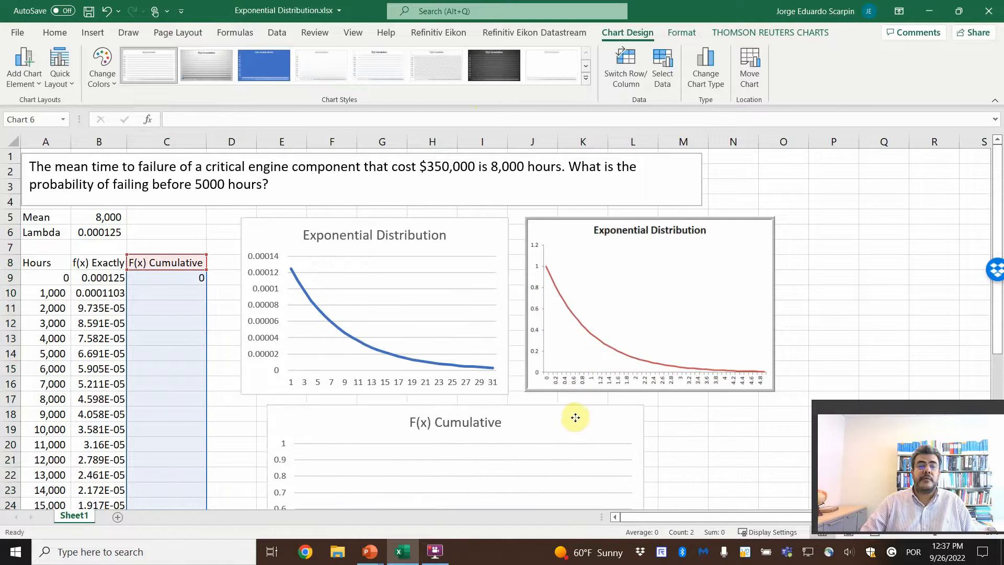
left_click(454, 421)
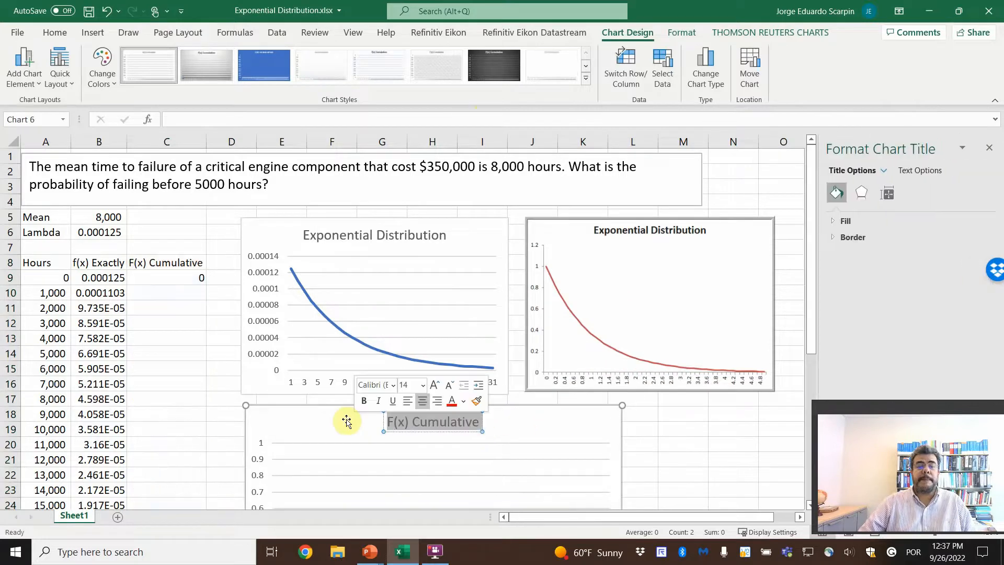
type("Exp")
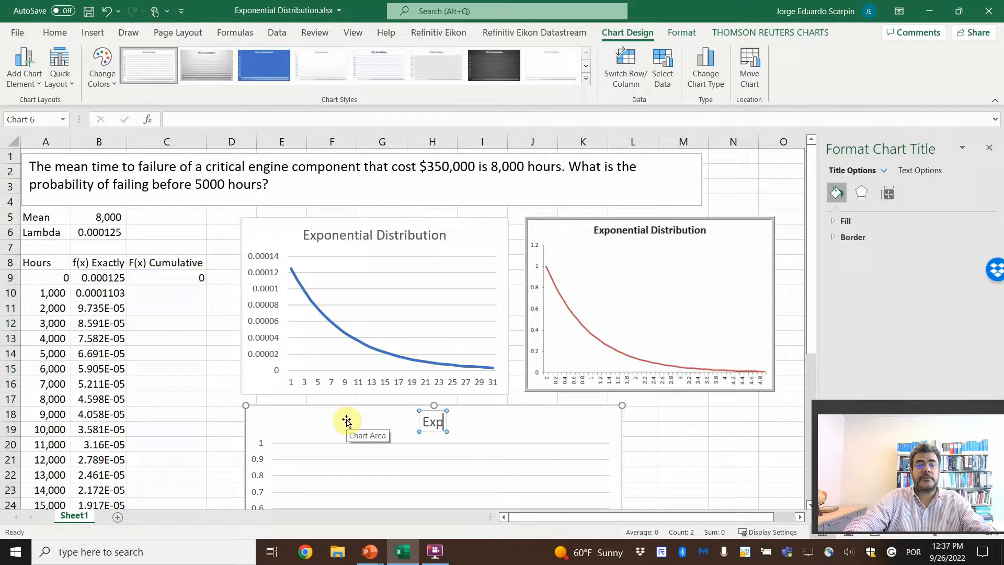
type("Exponencial Distribution (Cumulative")
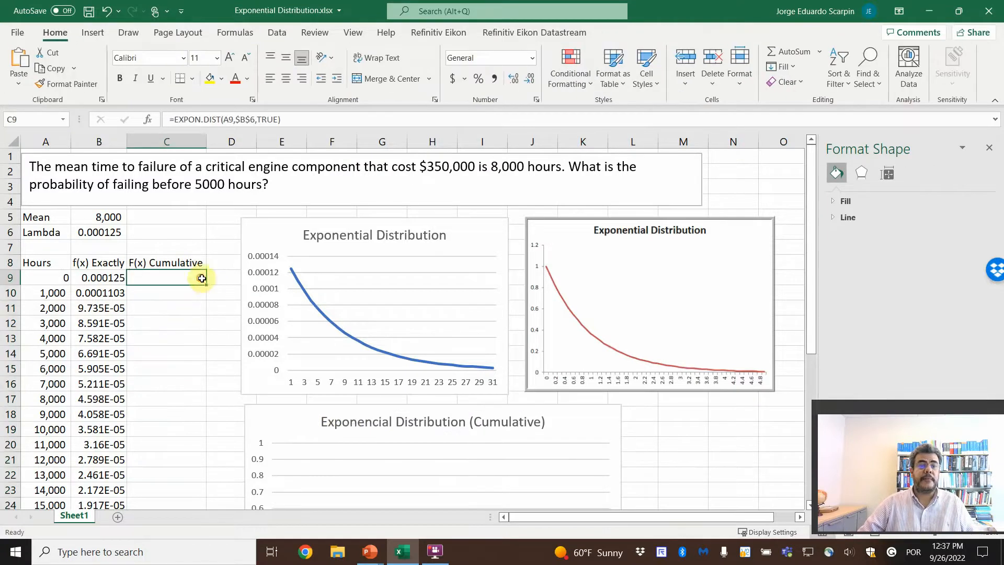
scroll("down", 3)
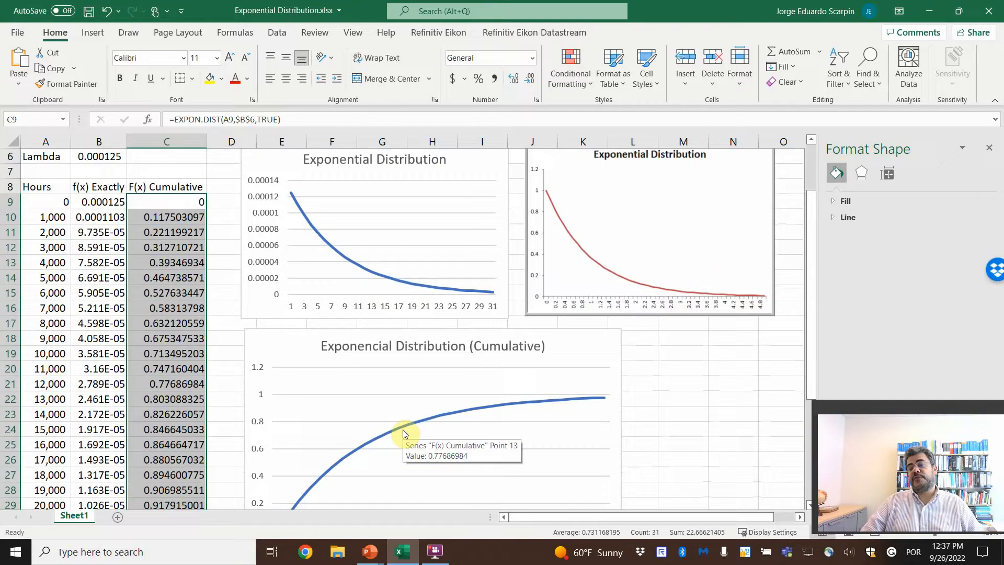
mouse_move(357, 325)
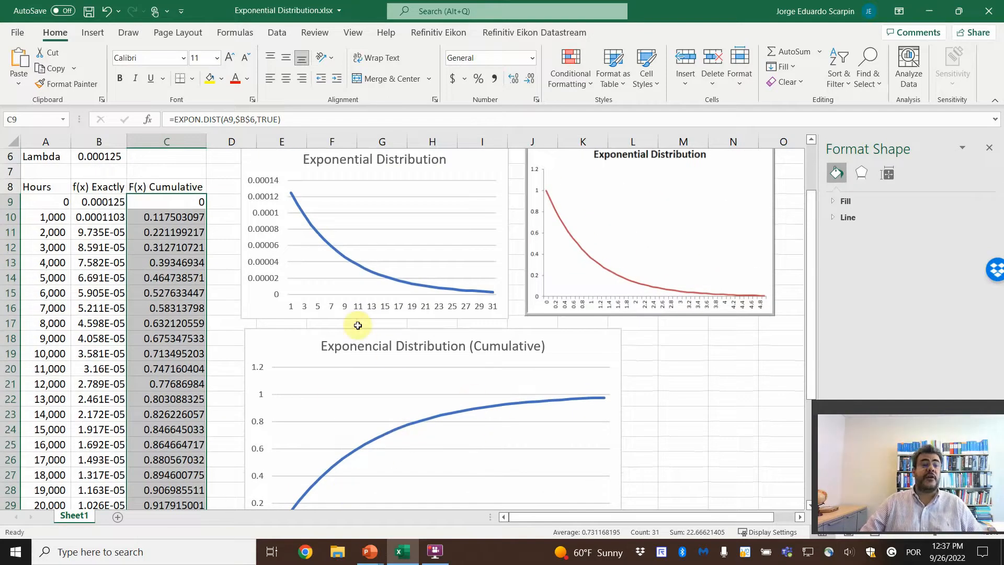
- Fill the cumulative formula down column C and highlight the 5,000-hour value 0.4647 yellow
left_click(166, 277)
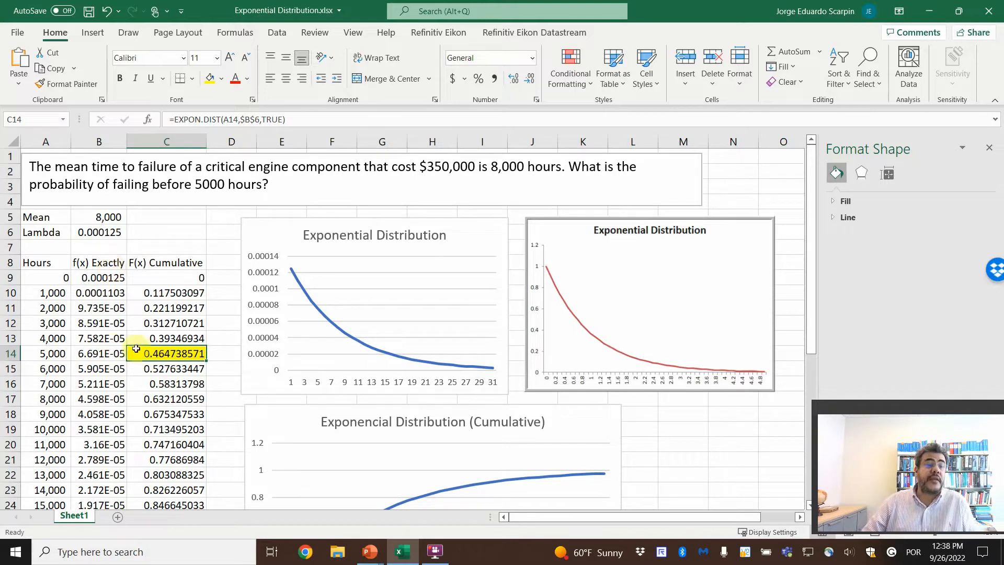
- Format the 5,000-hour exact and cumulative values as percentages, the cumulative answer reading 46.47%
left_click(98, 352)
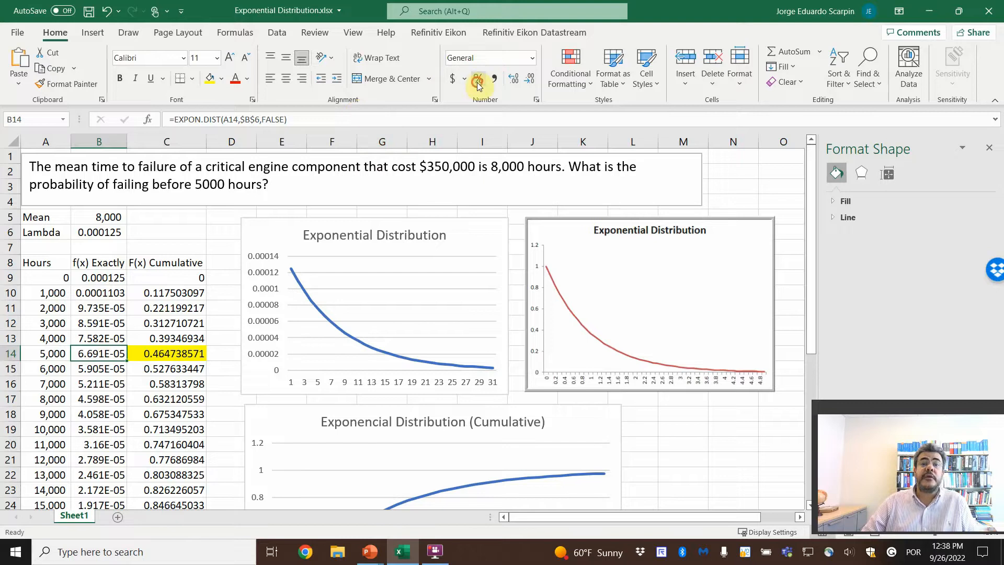
left_click(477, 78)
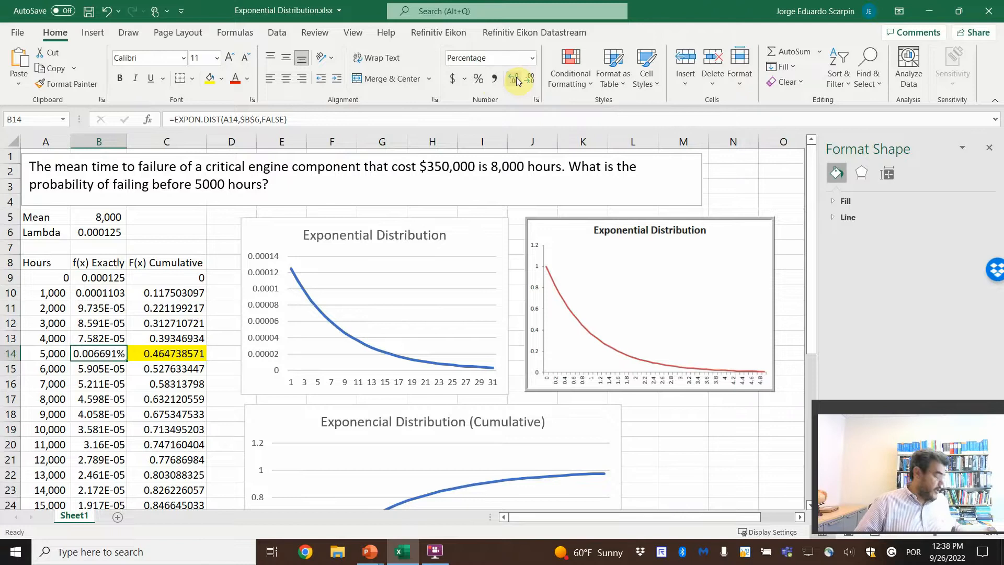
left_click(517, 78)
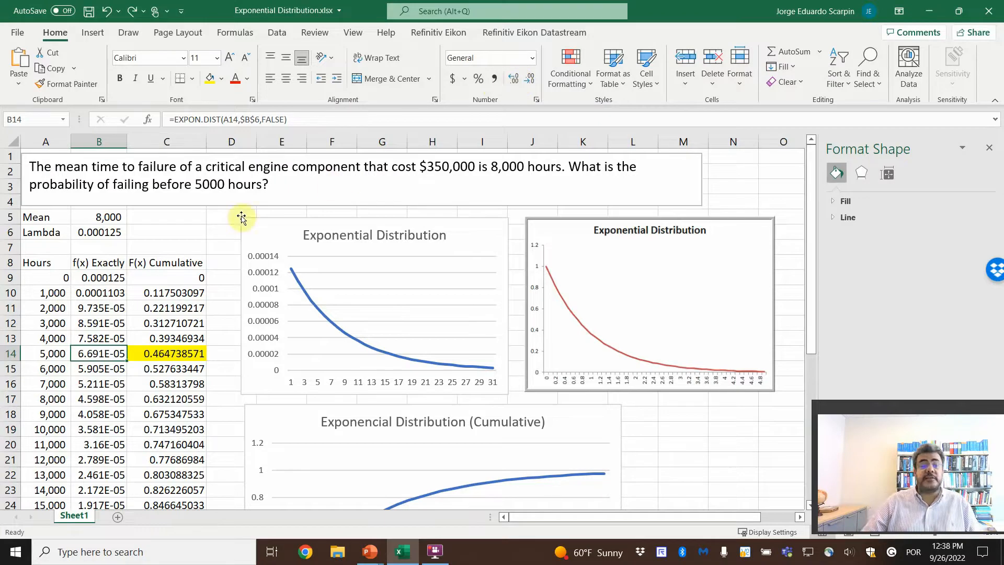
left_click(477, 79)
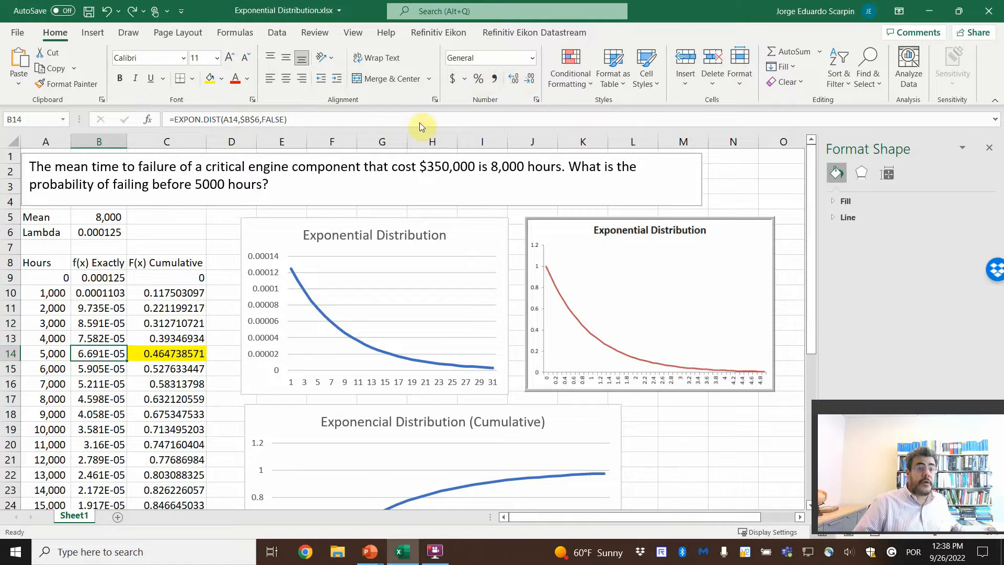
left_click(166, 353)
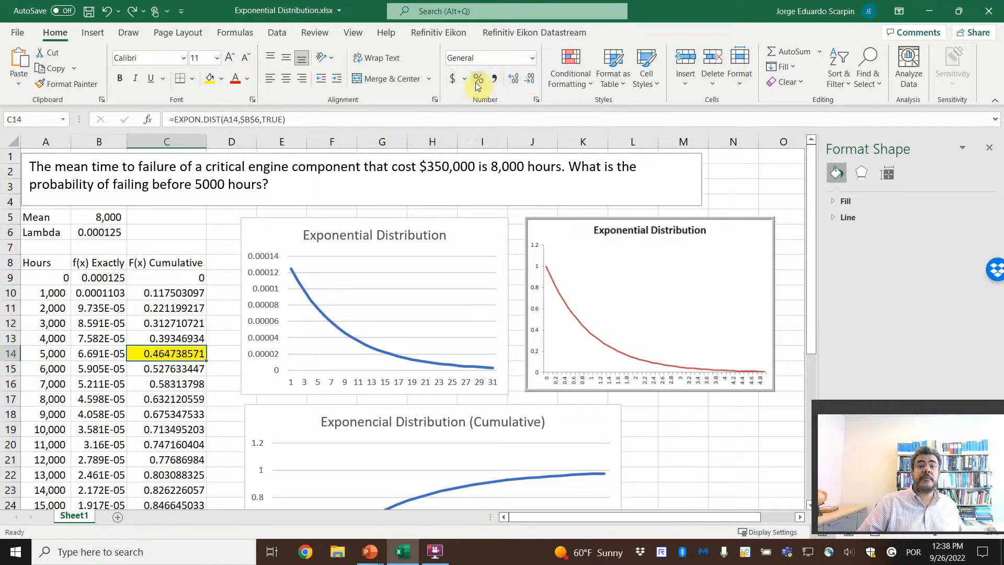
left_click(478, 78)
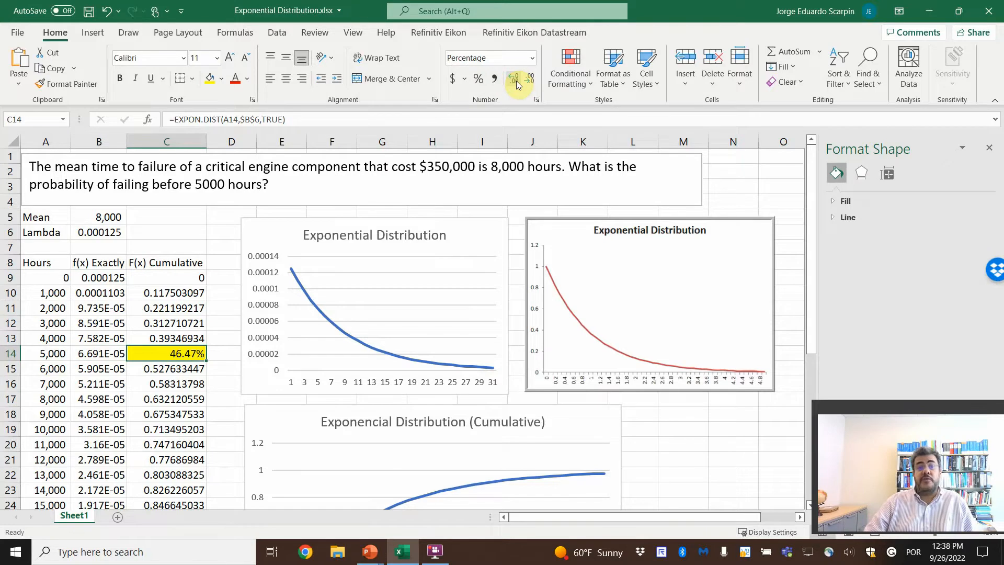
mouse_move(464, 109)
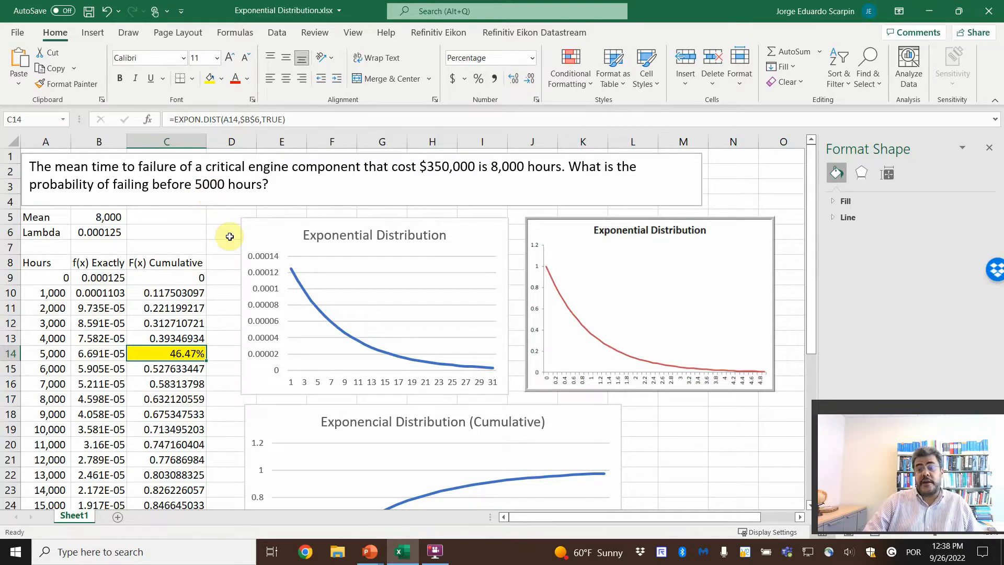
mouse_move(210, 369)
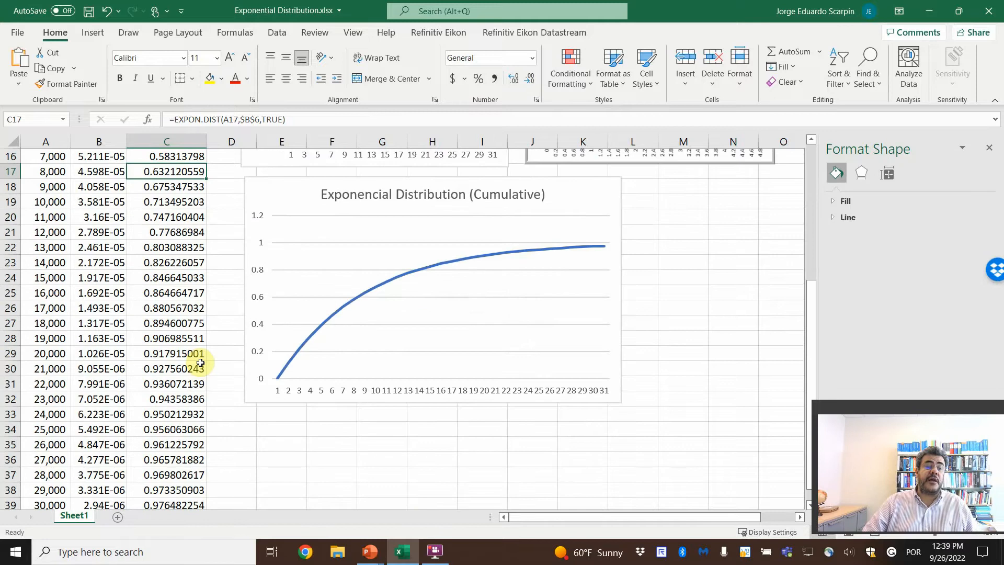
- Set the exact-distribution chart's horizontal axis labels to the hours in Sheet1!$A$9:$A$39
scroll("down", 3)
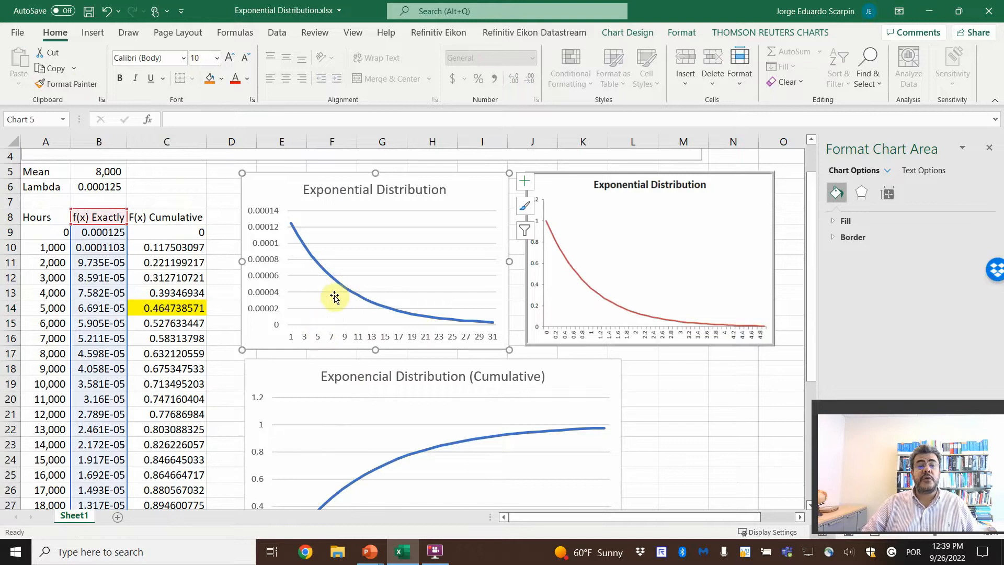
mouse_move(339, 284)
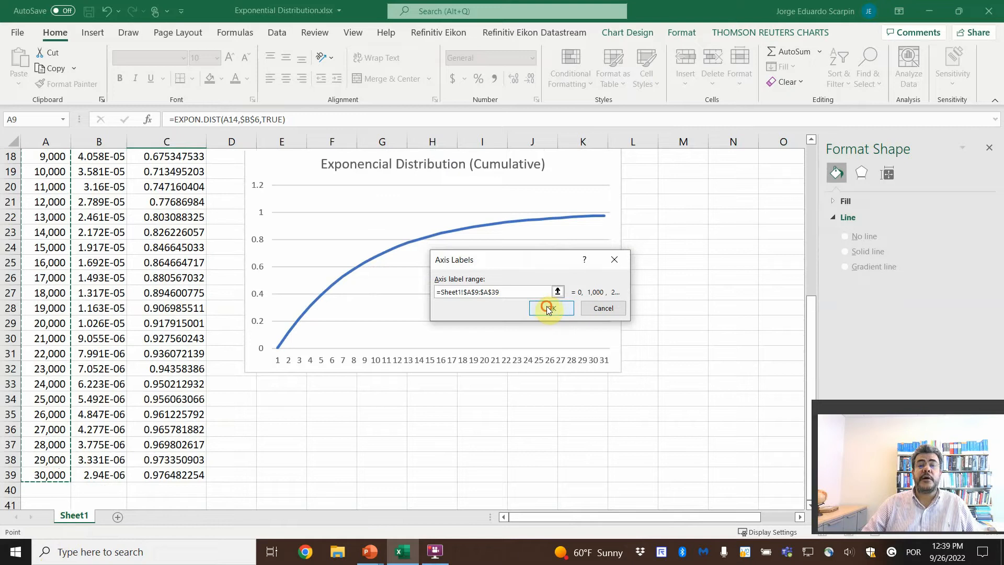
left_click(549, 308)
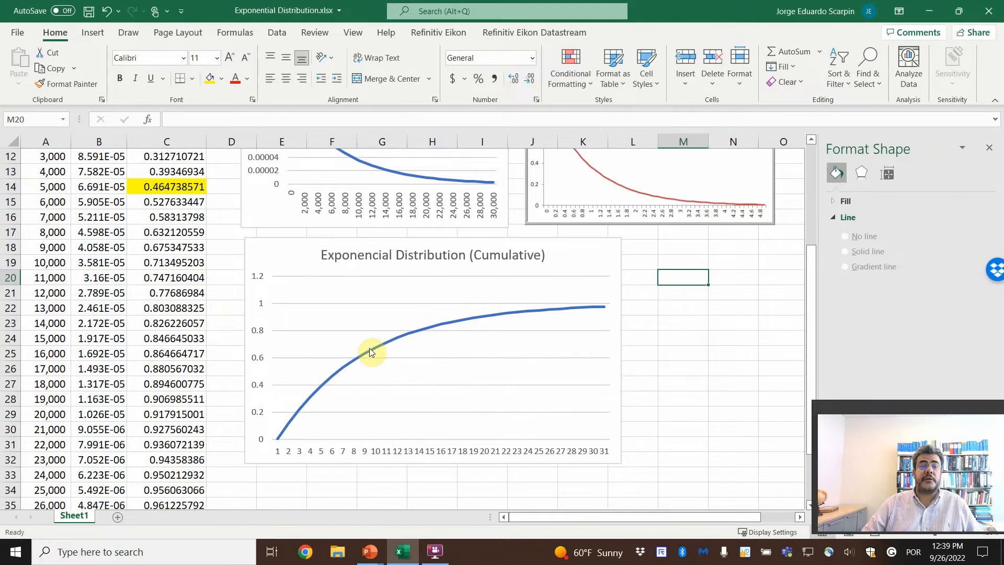
- Set the cumulative chart's horizontal axis labels to the hours in $A$9:$A$39 via Select Data
right_click(371, 351)
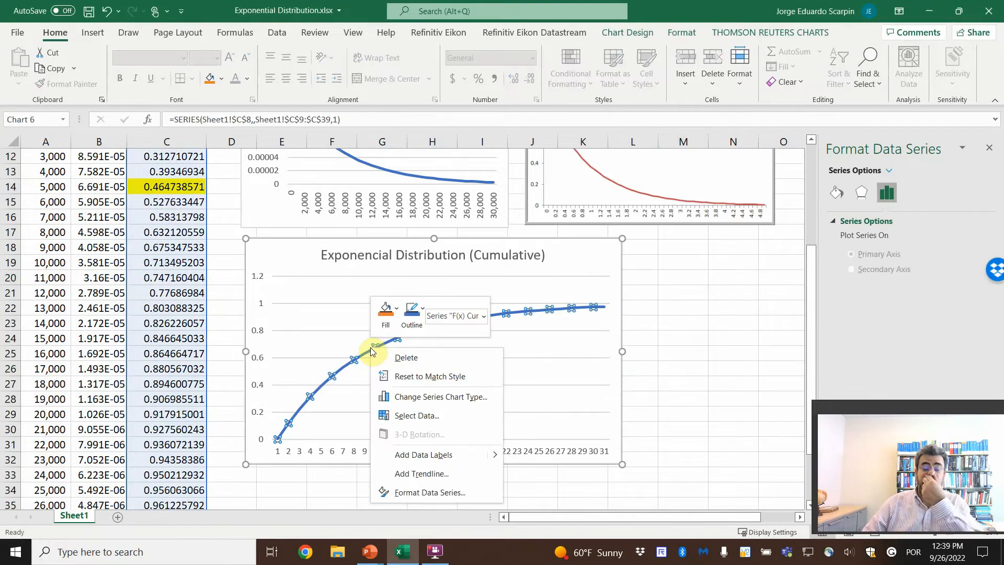
left_click(415, 415)
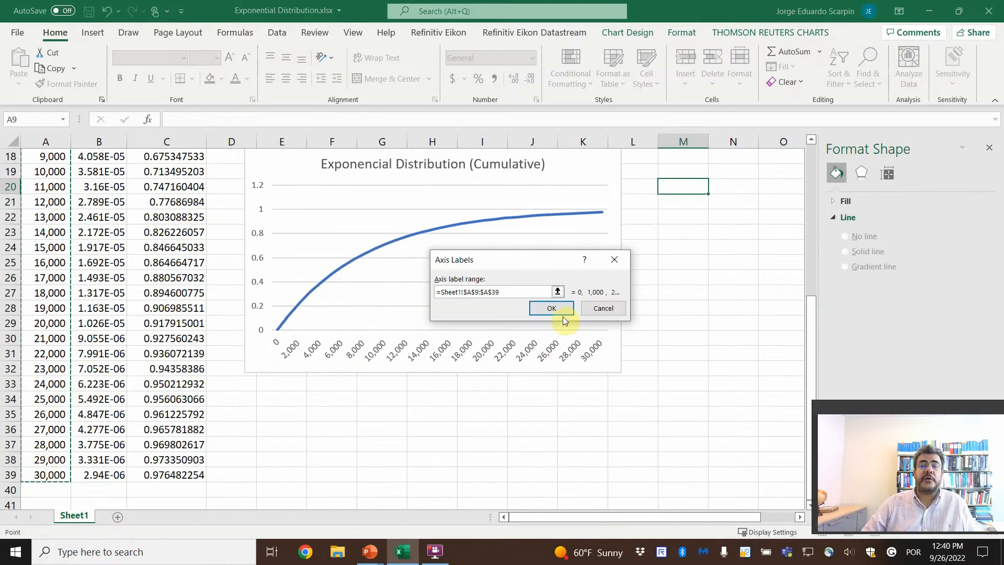
left_click(551, 307)
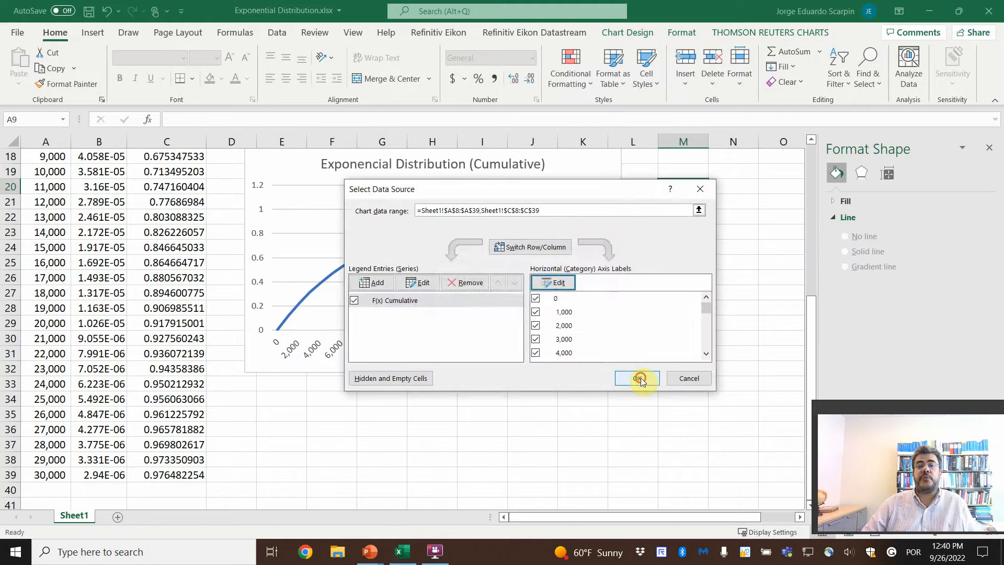
left_click(637, 378)
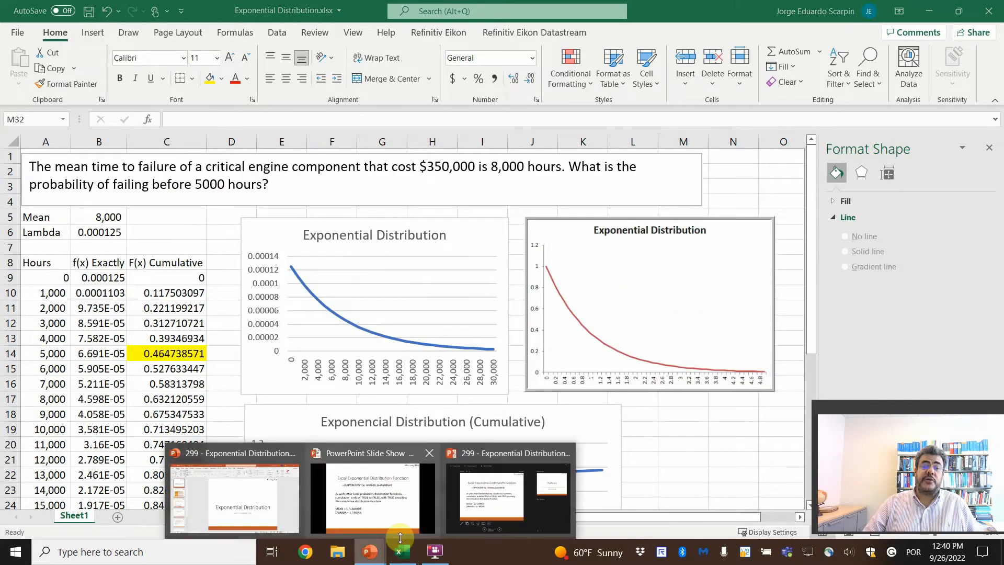
- Switch back to the PowerPoint slide show from the taskbar
left_click(372, 490)
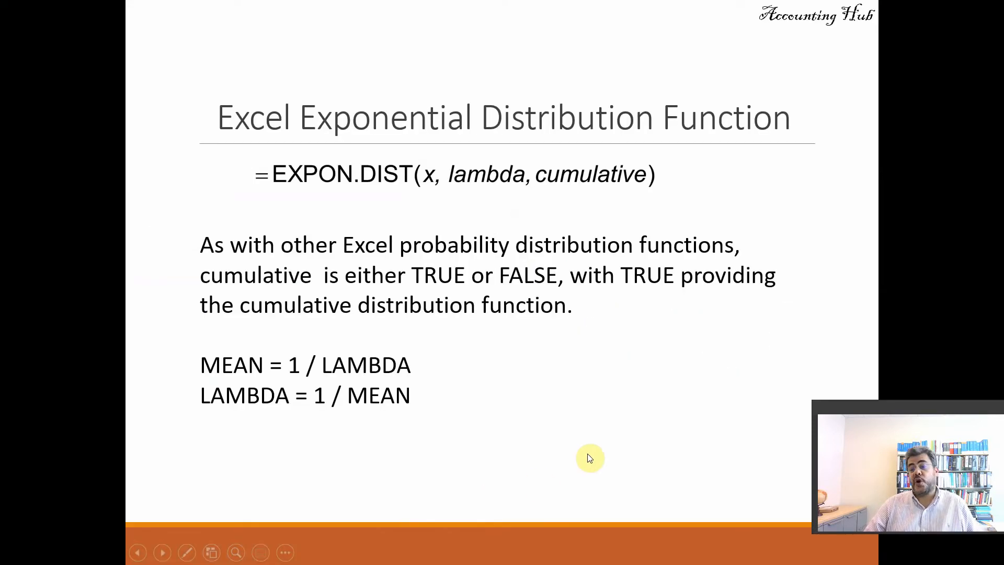